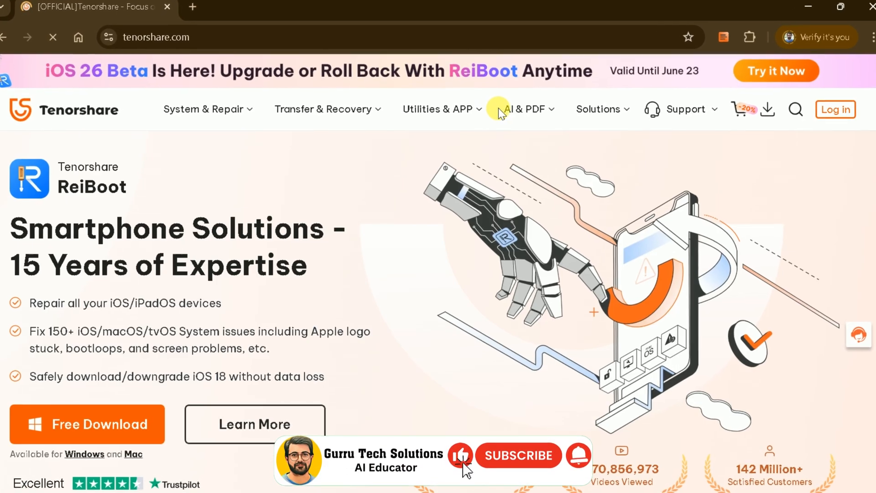
Go to the PDNob PDF Editor for Windows product page via the AI & PDF menu.
click(523, 109)
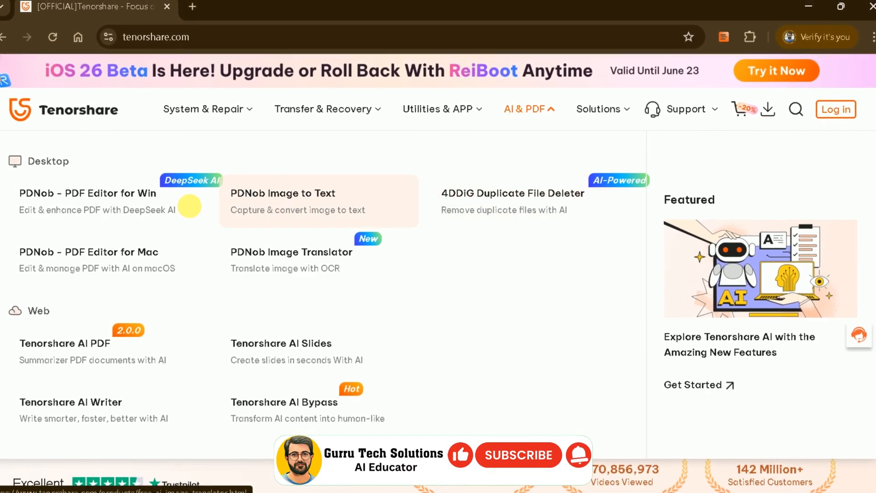
click(87, 193)
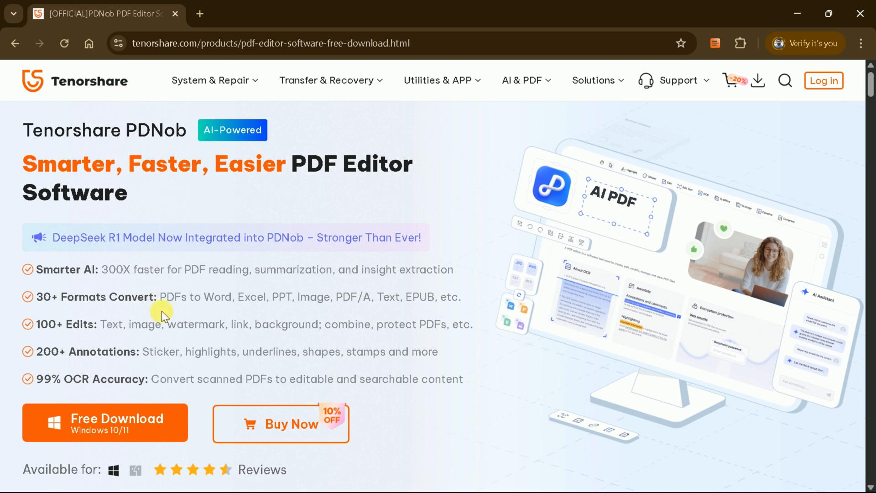
Scroll through the PDNob product page to review its features.
scroll(down, 3)
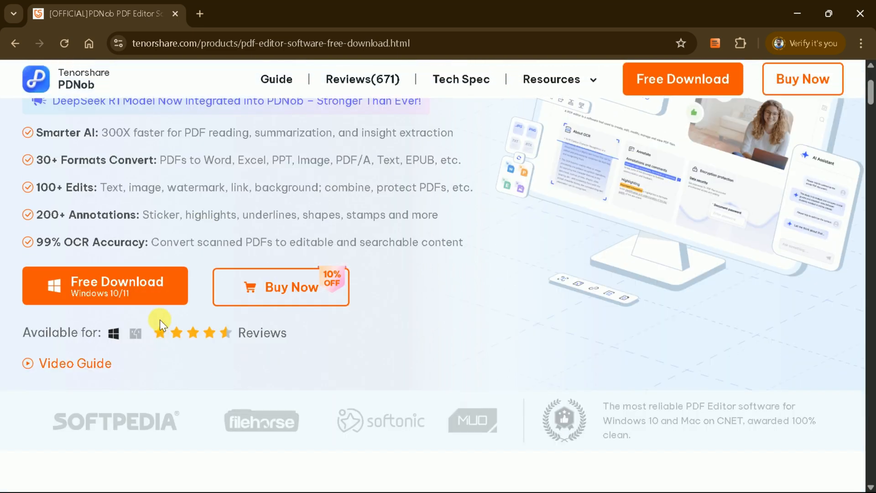
scroll(down, 3)
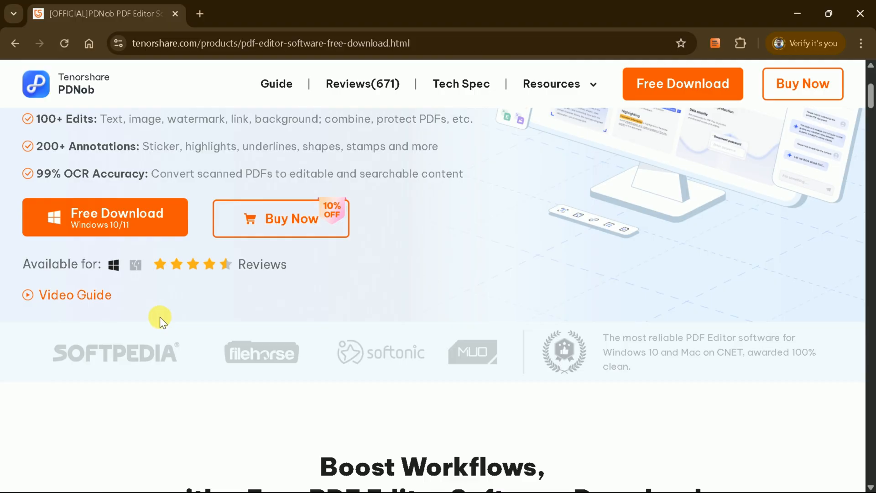
scroll(down, 3)
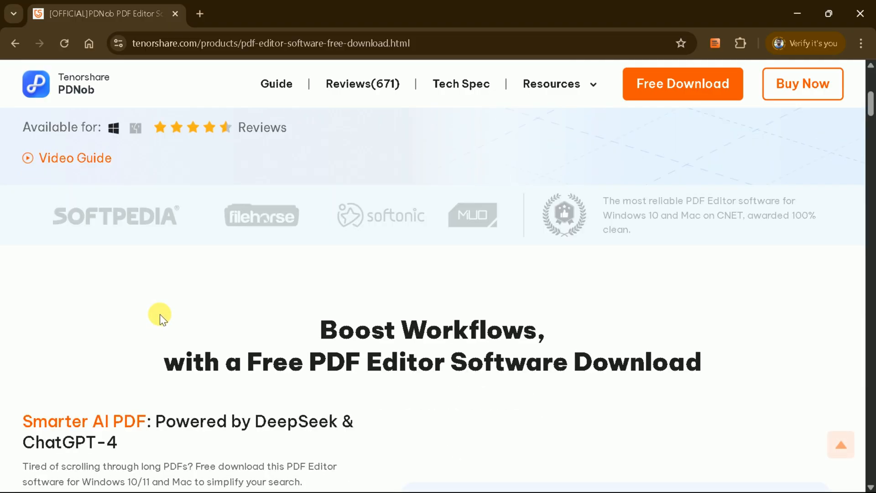
scroll(down, 3)
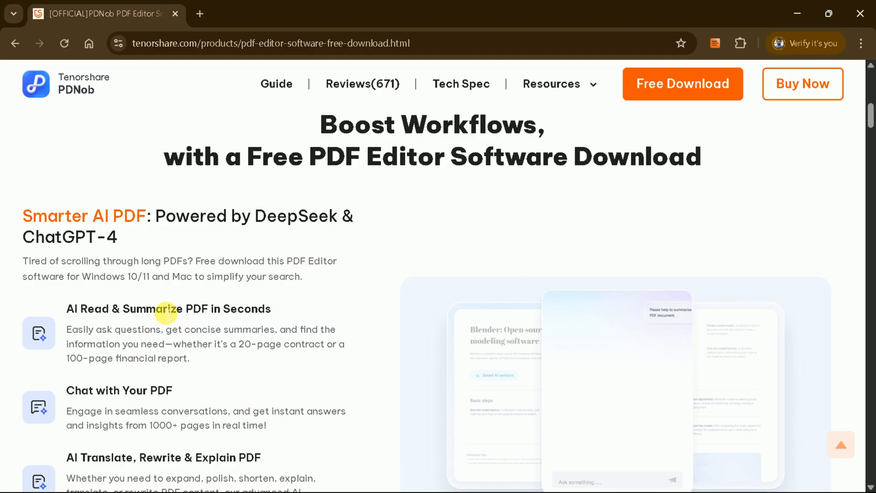
scroll(down, 3)
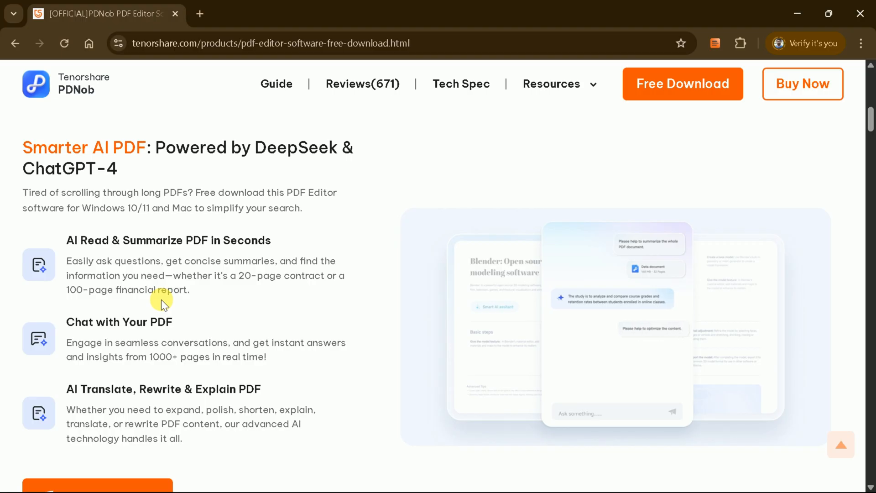
scroll(down, 3)
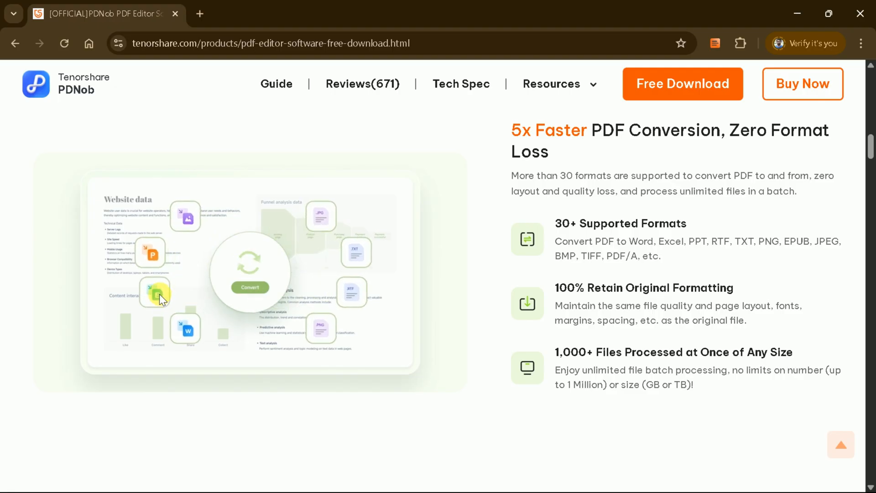
scroll(down, 3)
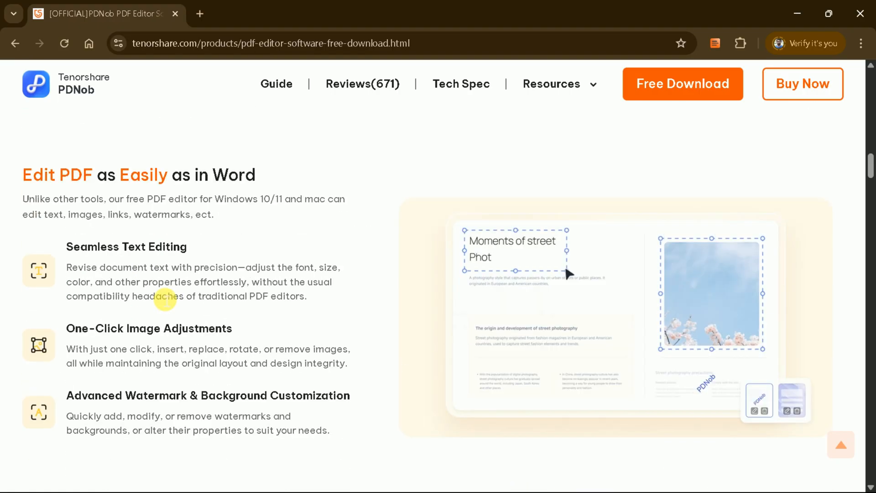
scroll(down, 3)
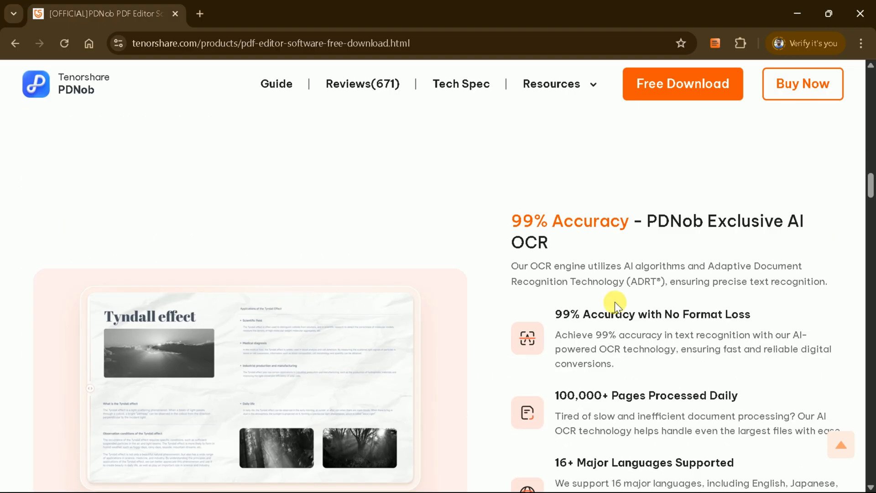
mouse_move(595, 257)
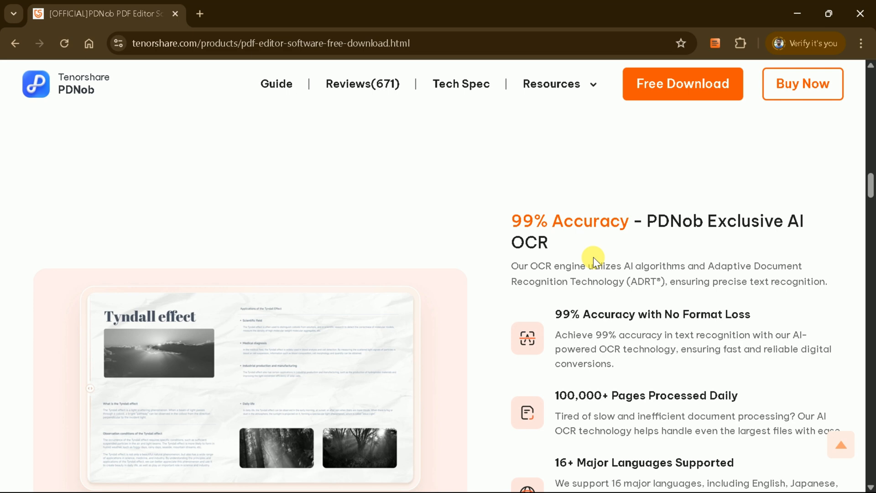
mouse_move(573, 181)
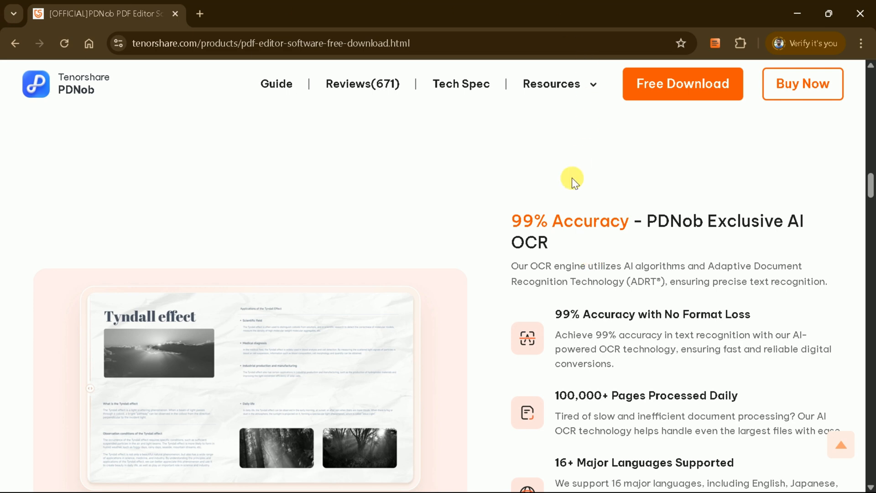
mouse_move(871, 204)
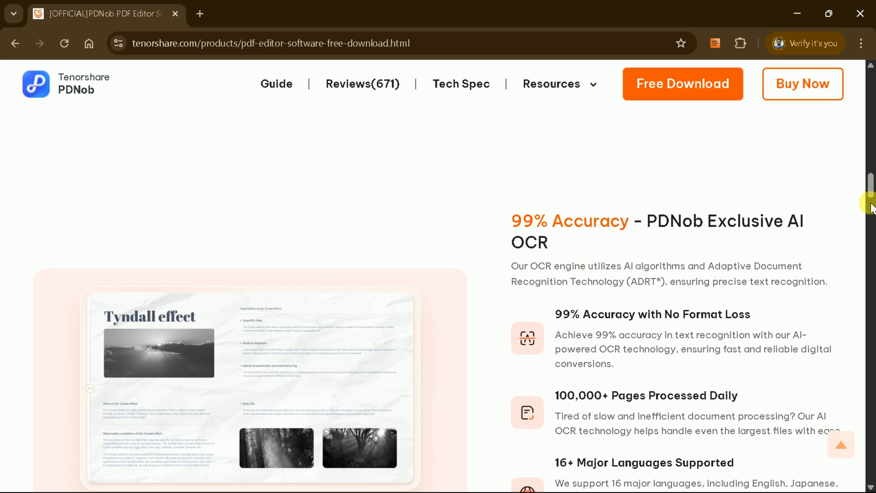
scroll(down, 3)
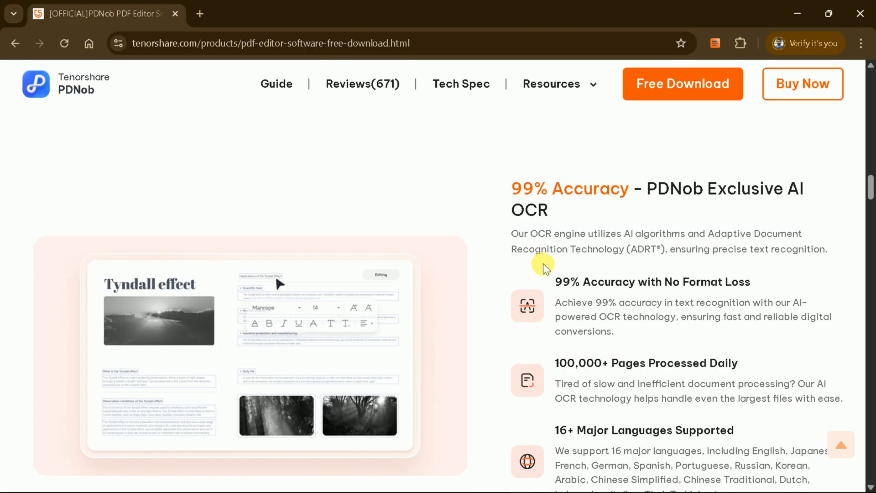
scroll(down, 3)
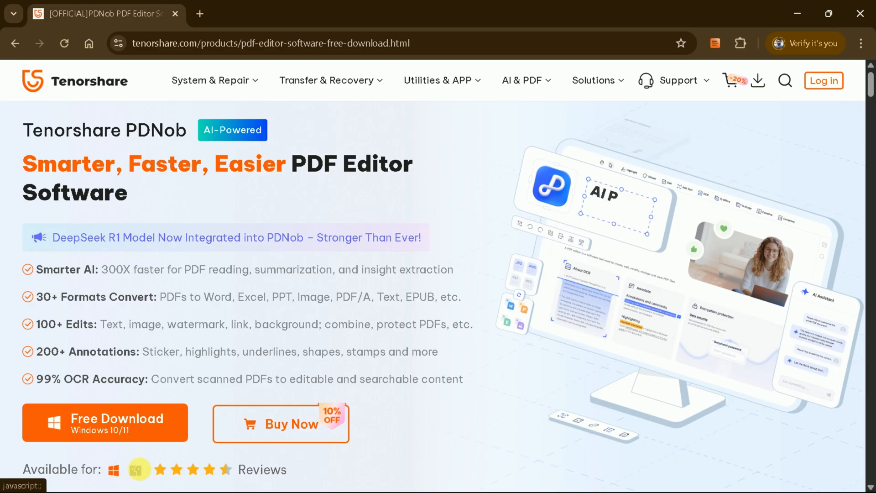
Download the PDNob Windows installer with Free Download and launch the .exe from Chrome's downloads.
click(105, 422)
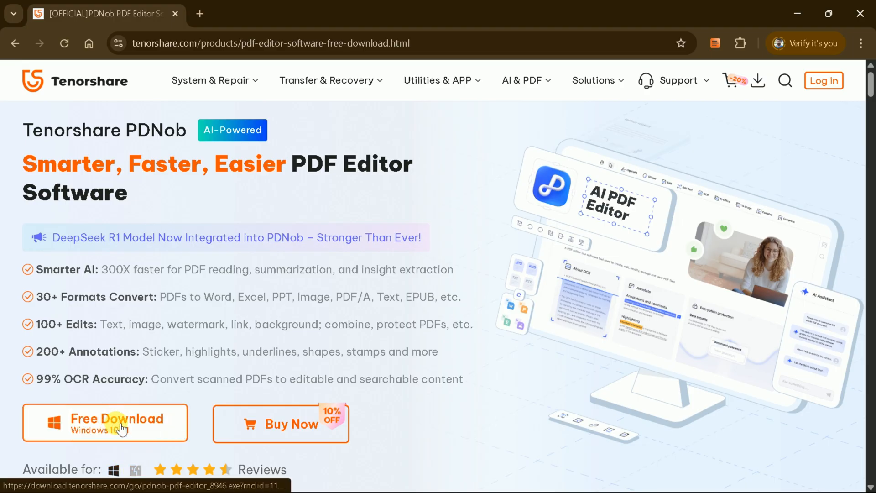
click(105, 421)
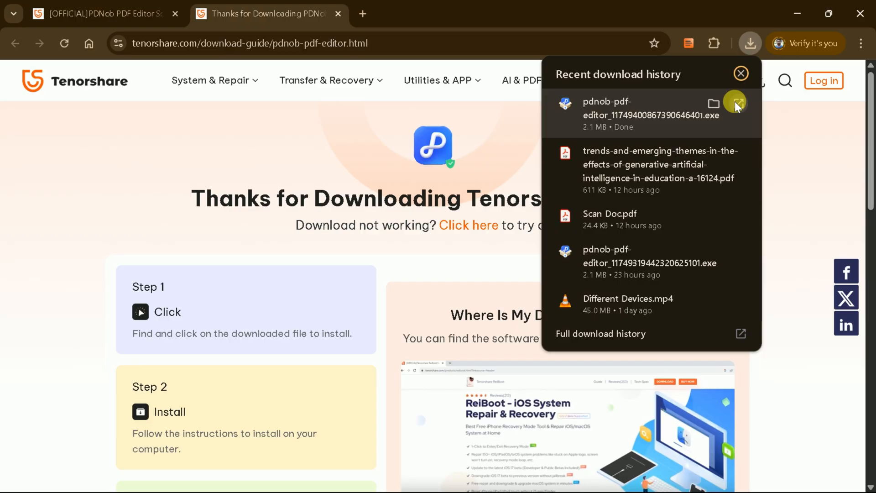
click(607, 108)
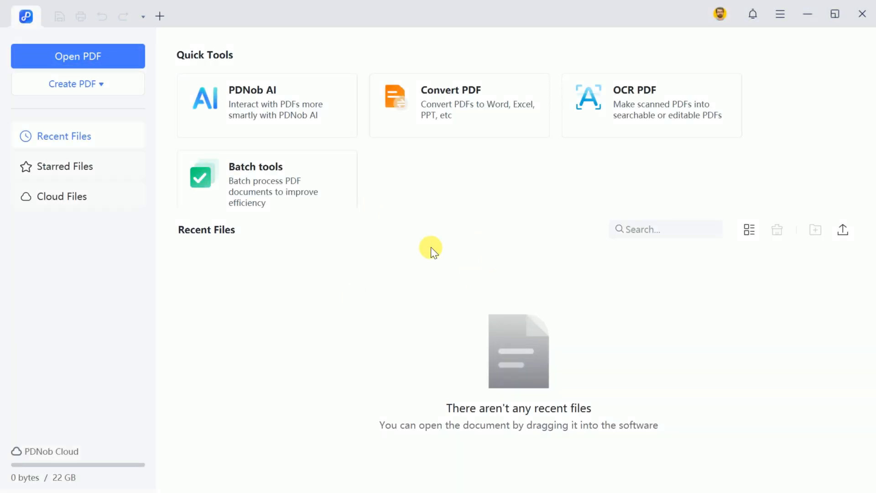
mouse_move(165, 161)
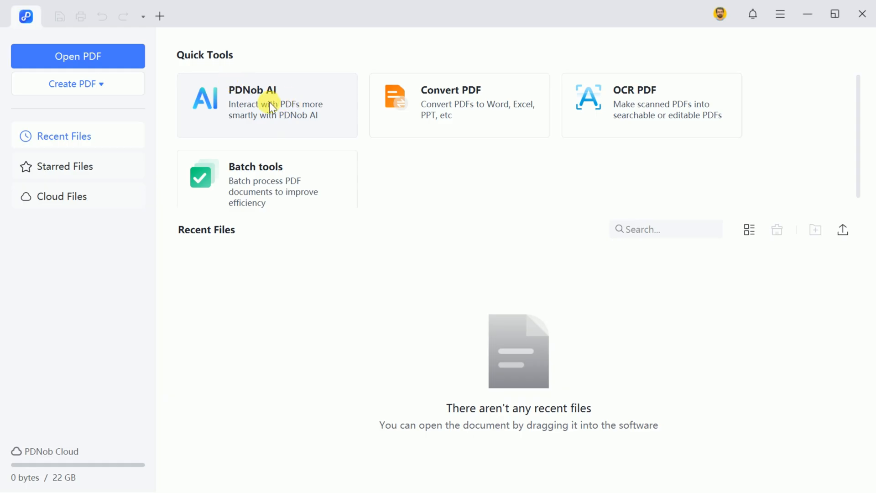
mouse_move(458, 115)
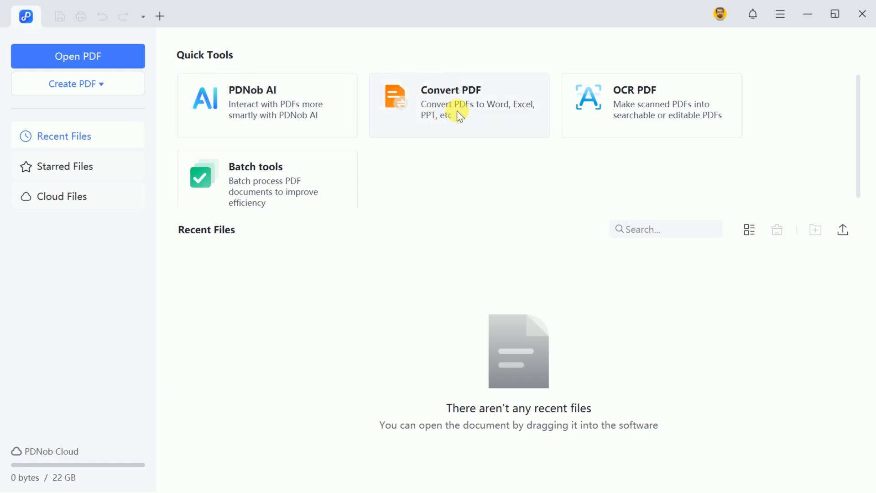
mouse_move(688, 106)
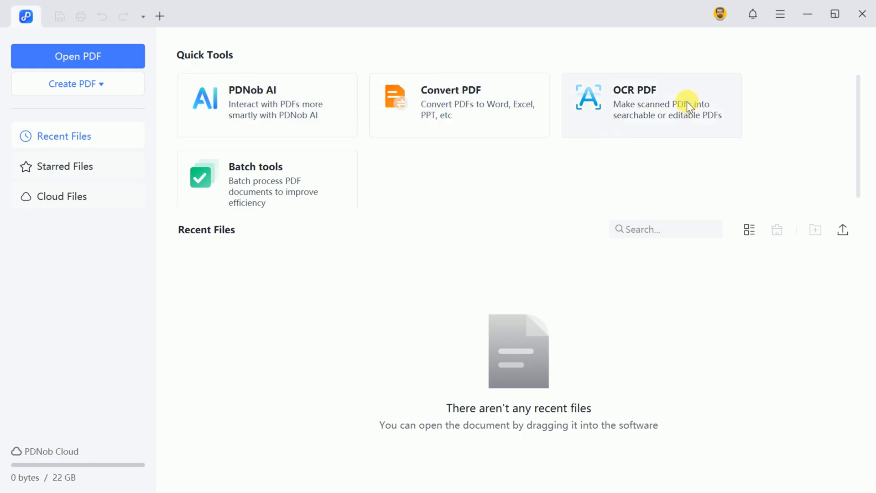
mouse_move(273, 196)
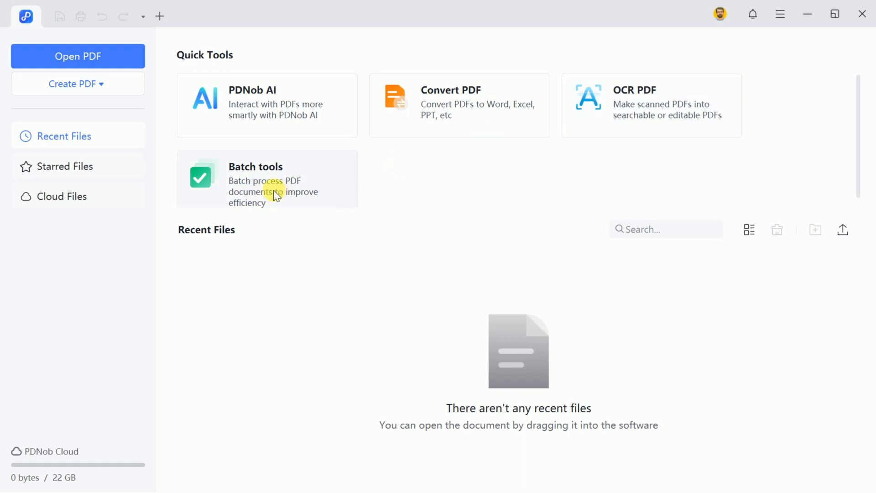
mouse_move(629, 104)
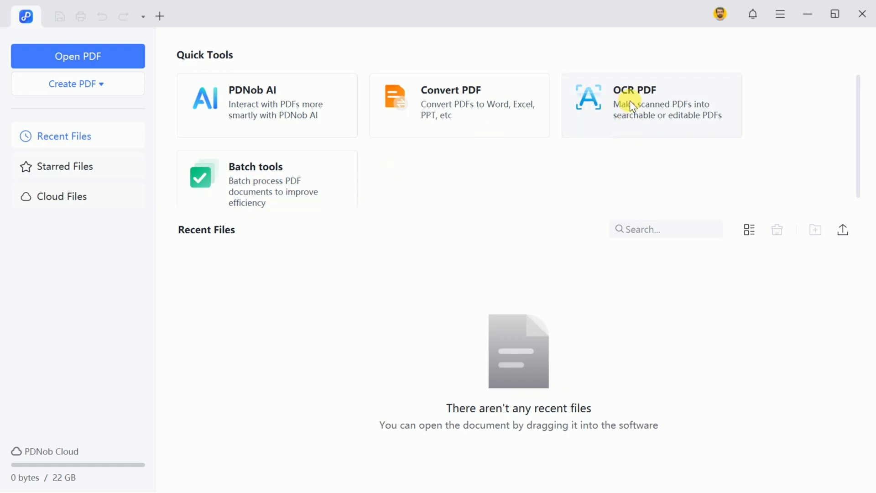
Start the OCR PDF tool and locate Scan Doc on the Desktop in the open-file dialog.
click(77, 55)
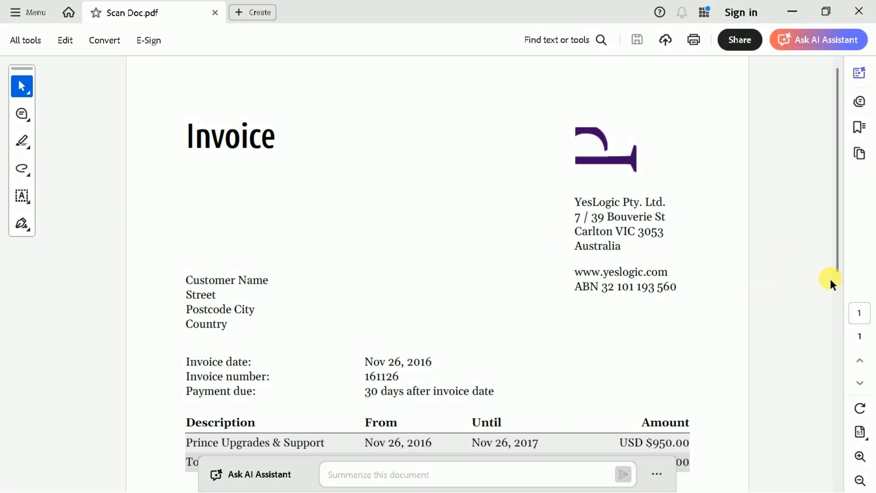
scroll(down, 3)
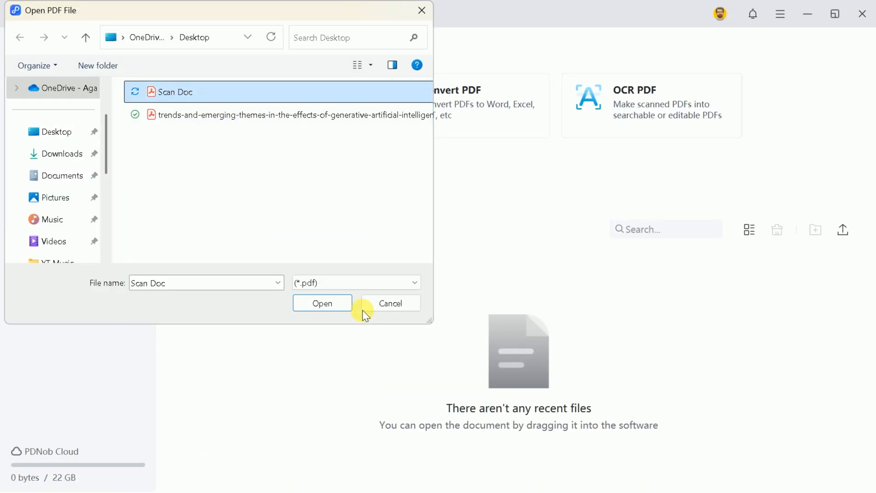
Open the Scan Doc invoice and acknowledge the OCR 'Download Completed' notice.
click(322, 303)
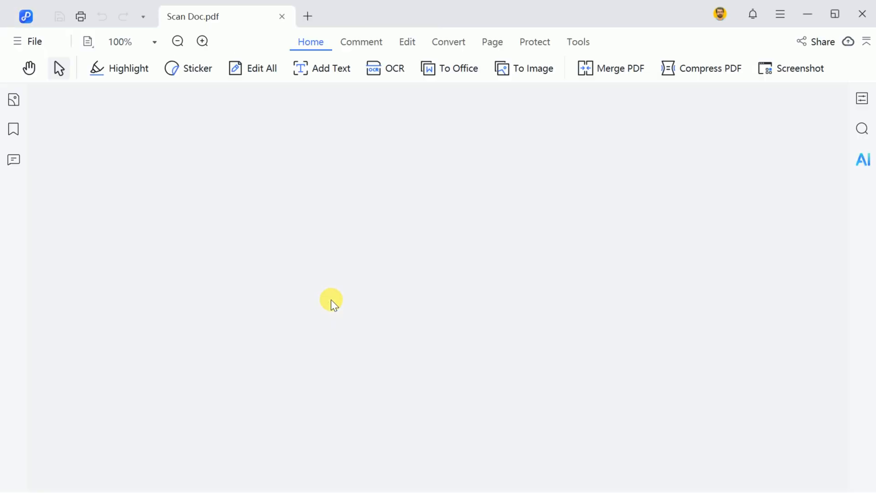
click(394, 68)
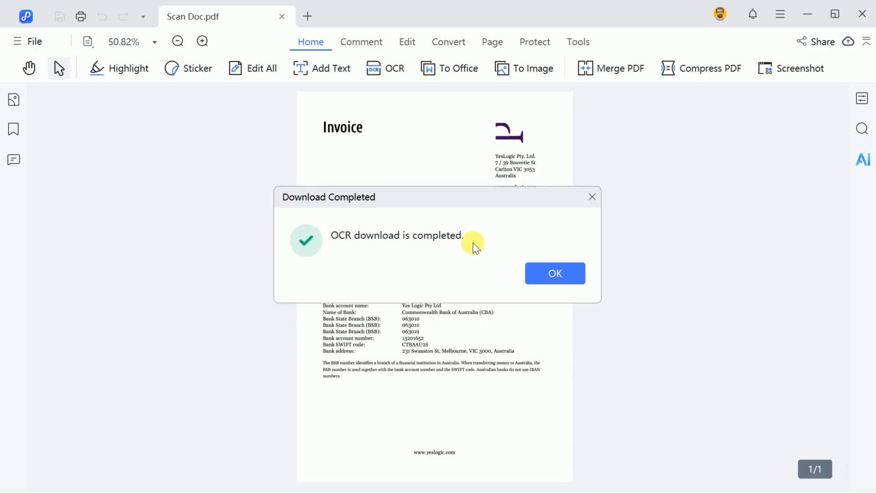
mouse_move(555, 273)
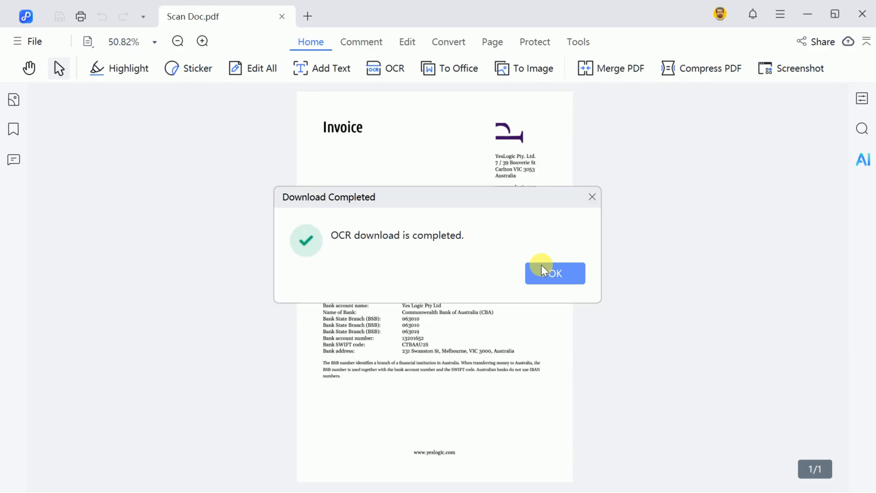
click(555, 273)
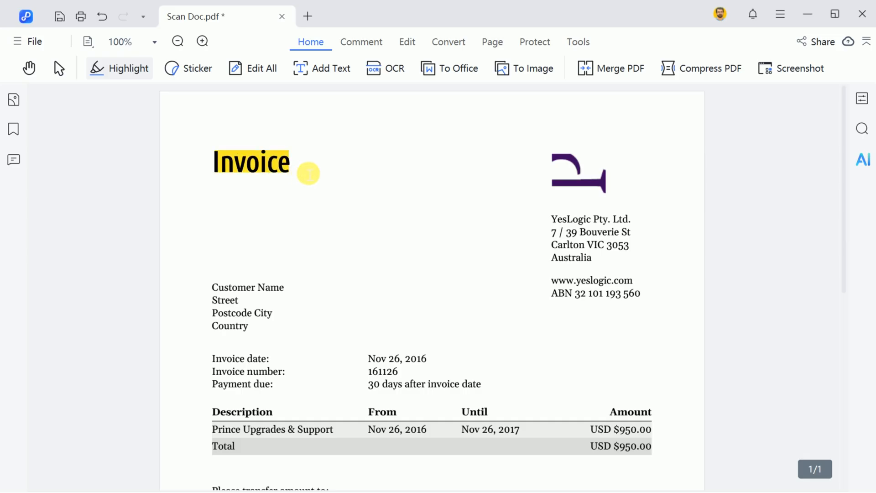
scroll(down, 3)
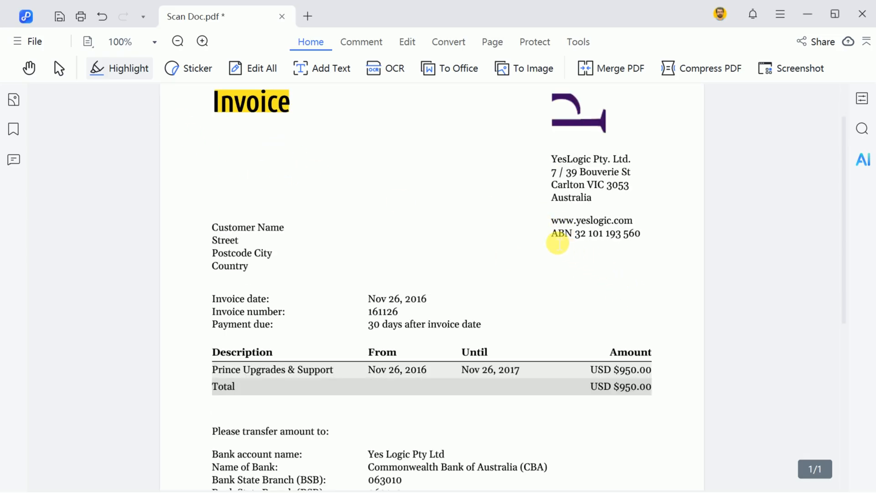
click(197, 68)
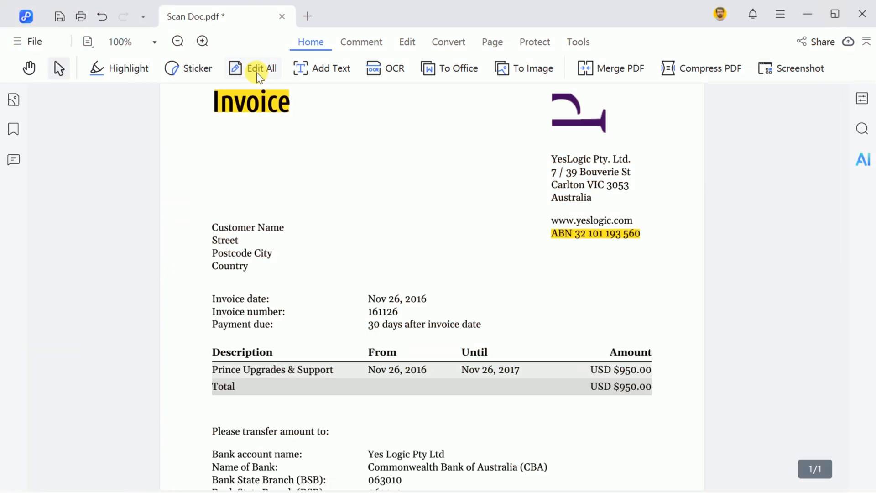
With Edit All, change the address to end with 'City Name:' and dates to Nov 04 2025–Nov 26, 2025.
click(262, 68)
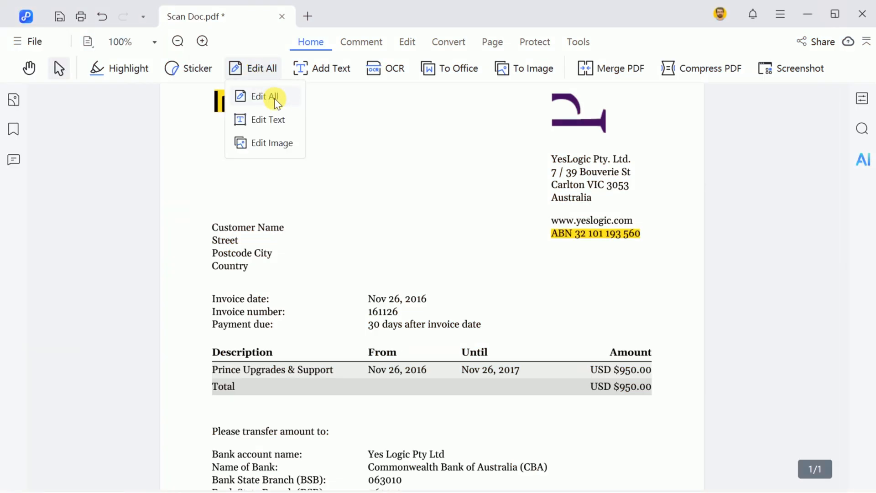
click(267, 96)
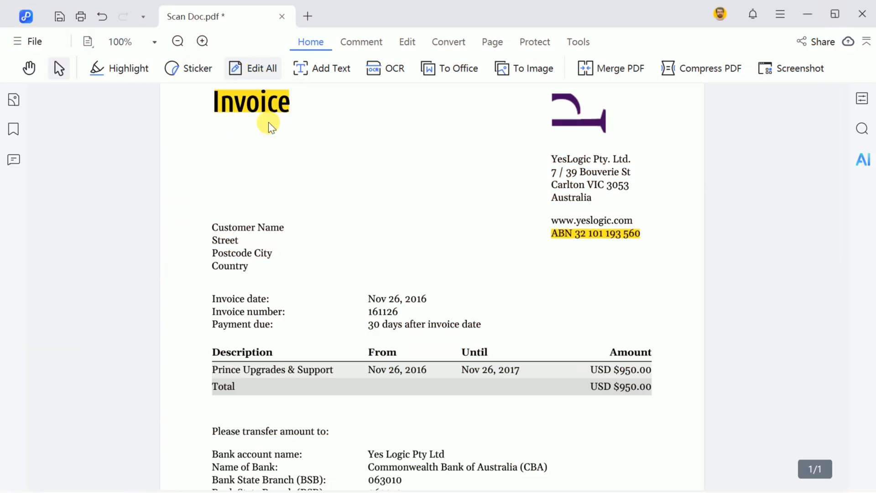
click(260, 68)
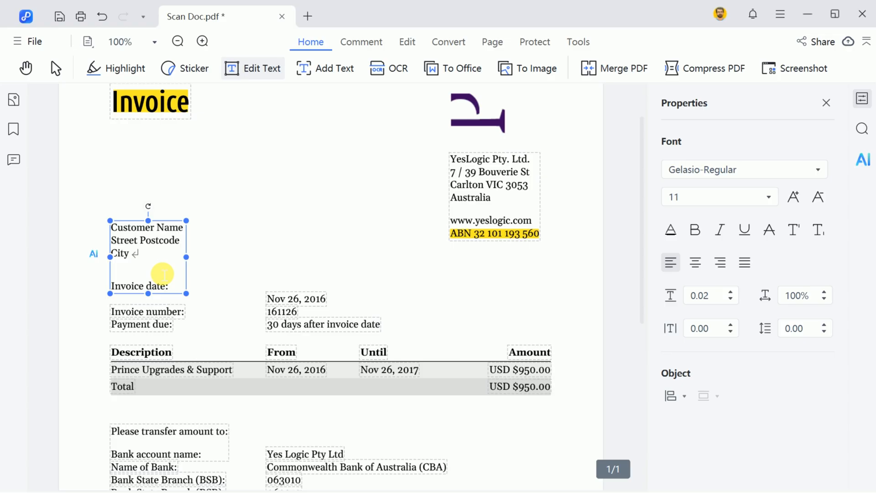
text(Name:)
text(Gurru Tecj)
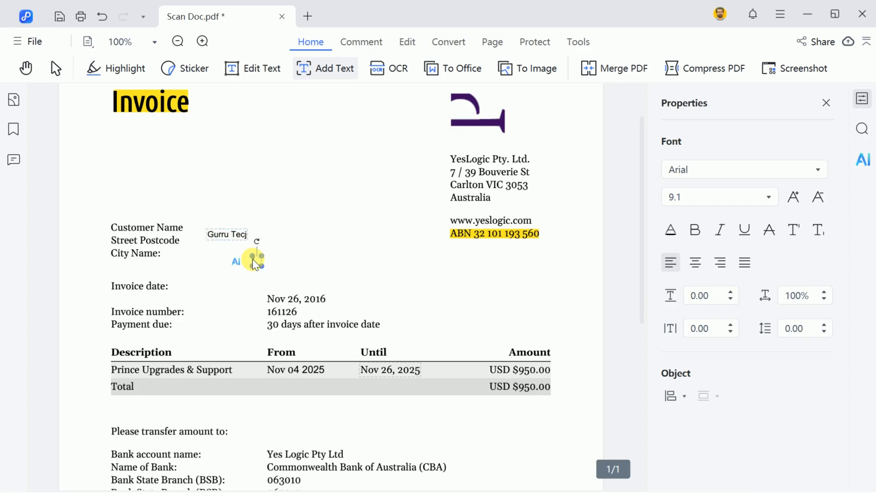
click(447, 41)
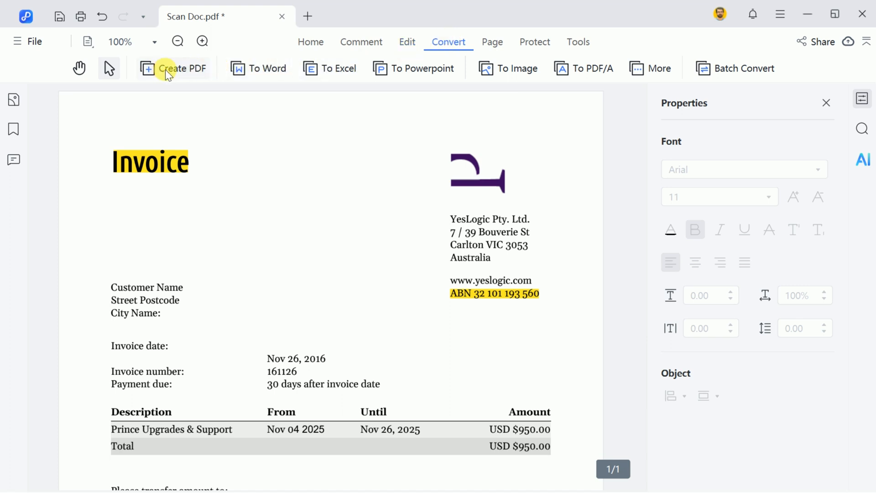
mouse_move(378, 76)
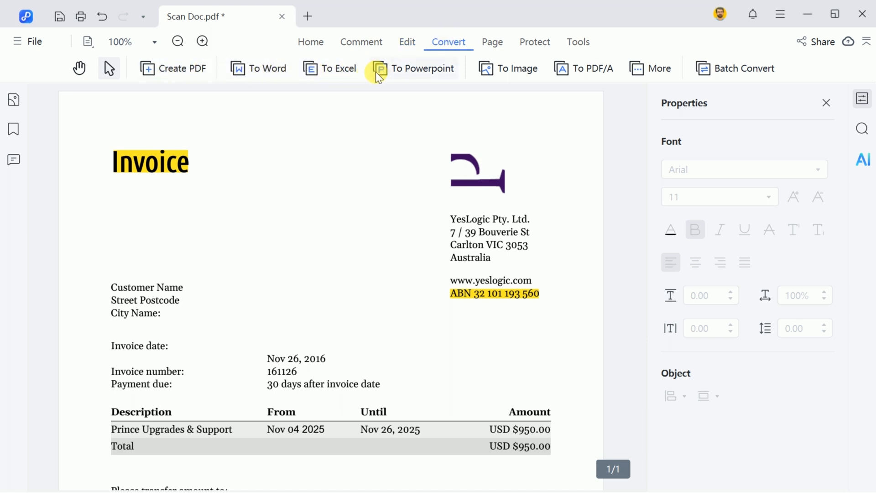
mouse_move(607, 82)
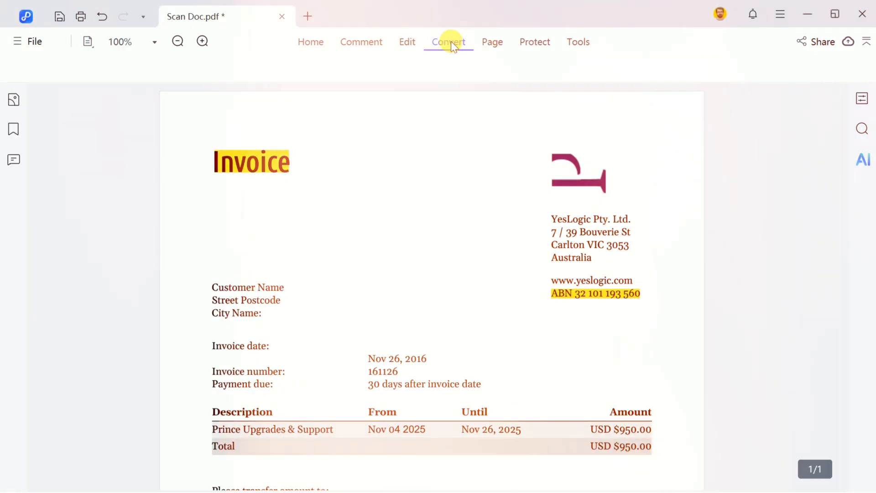
Bring up the Encrypt dialog from the Protect tools for Scan Doc.
click(535, 42)
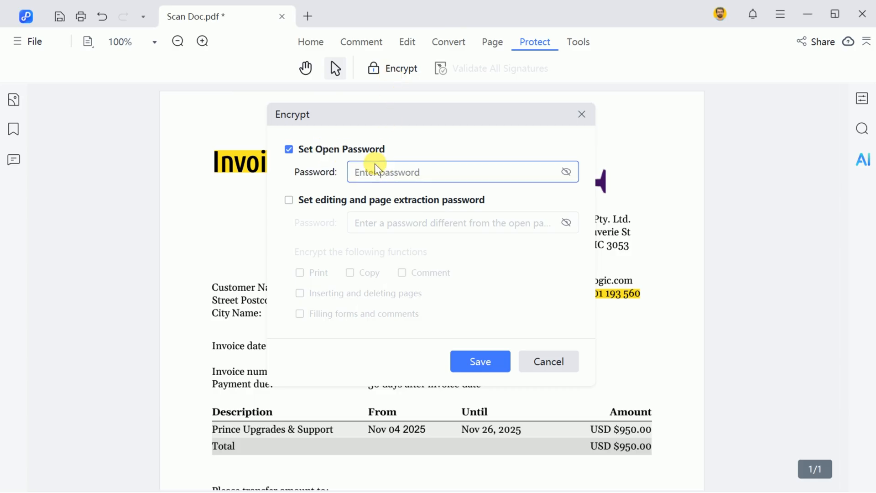
Enter an open password plus a separate editing and page extraction password.
text(•)
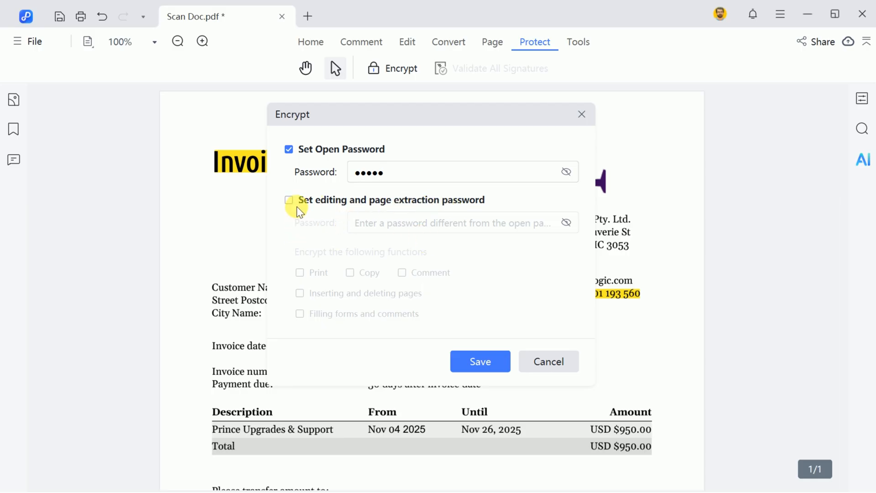
click(288, 200)
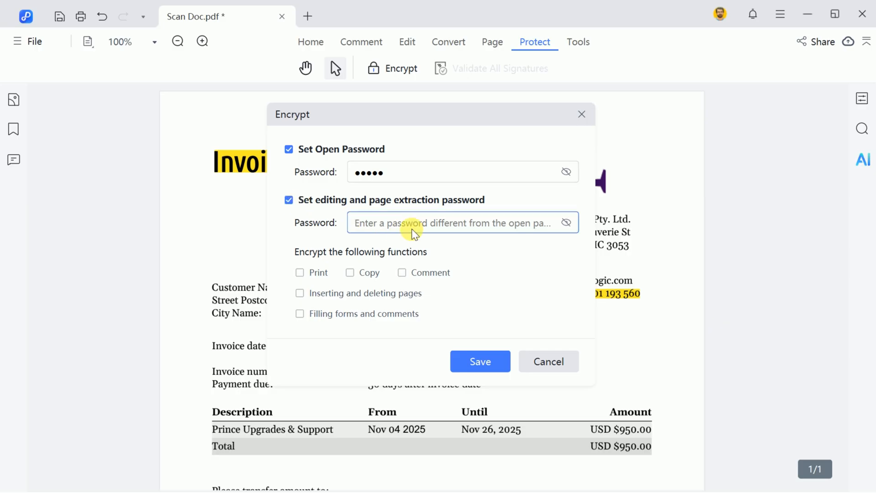
text(•)
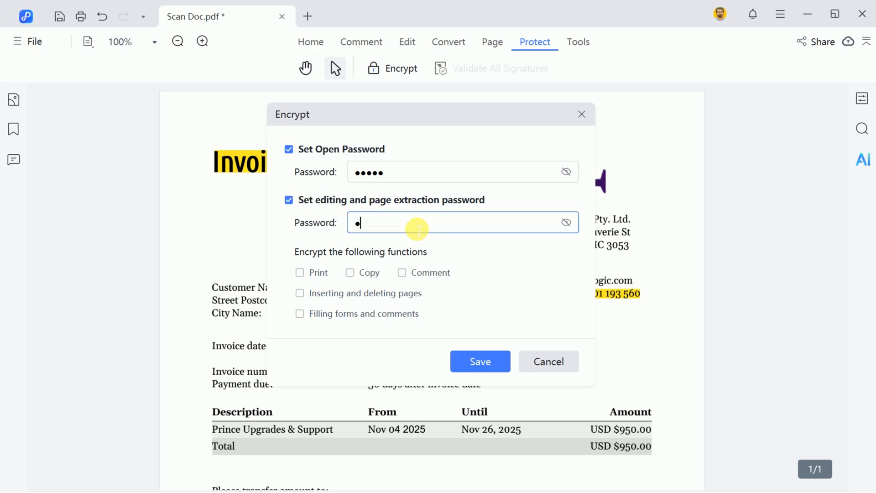
text(••••)
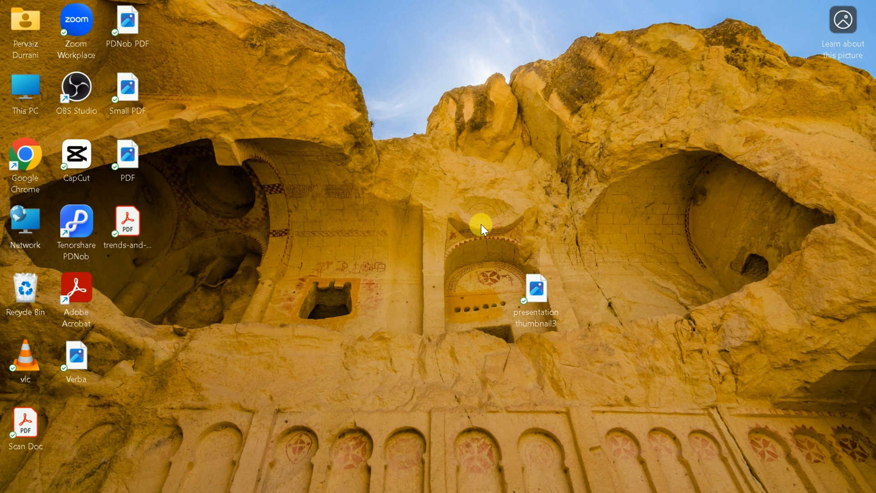
Reopen Scan Doc from the desktop and confirm its open password.
double_click(25, 418)
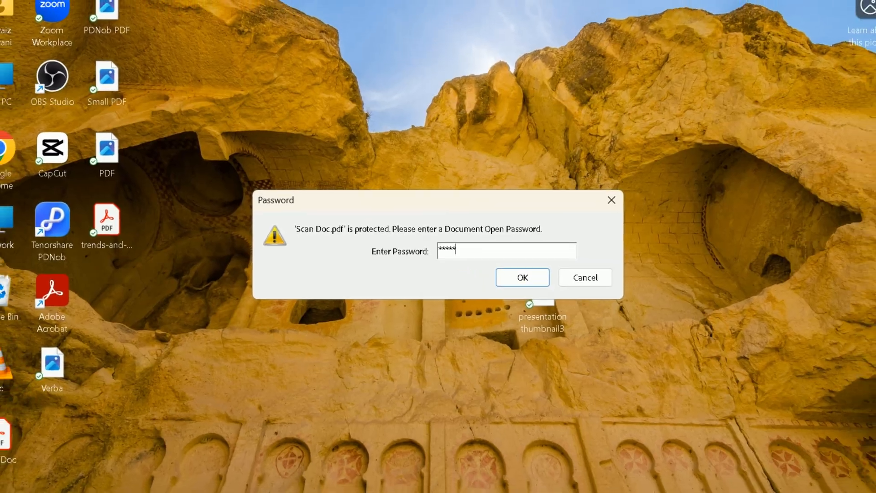
click(522, 277)
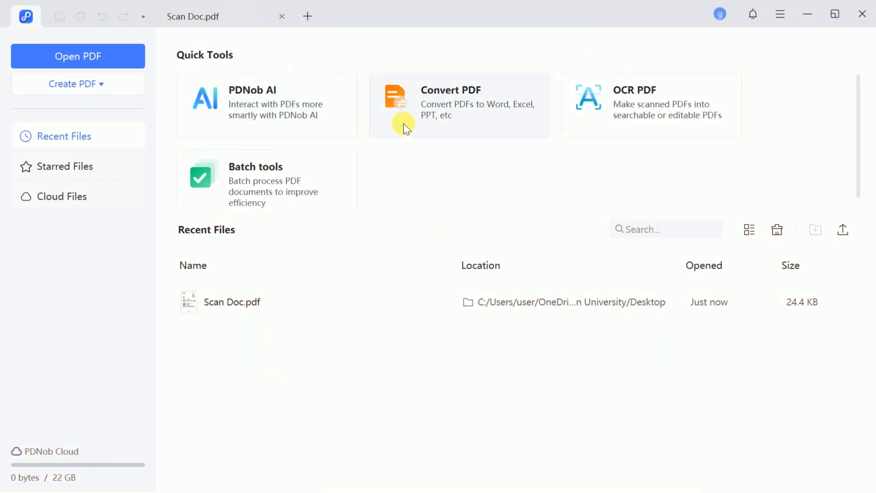
mouse_move(259, 117)
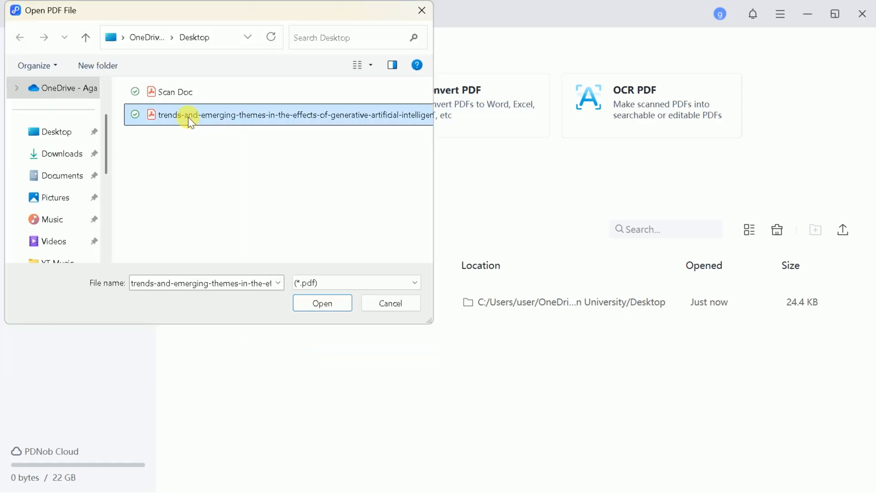
Open the generative AI in education review article so PDNob AI can summarize it.
click(321, 302)
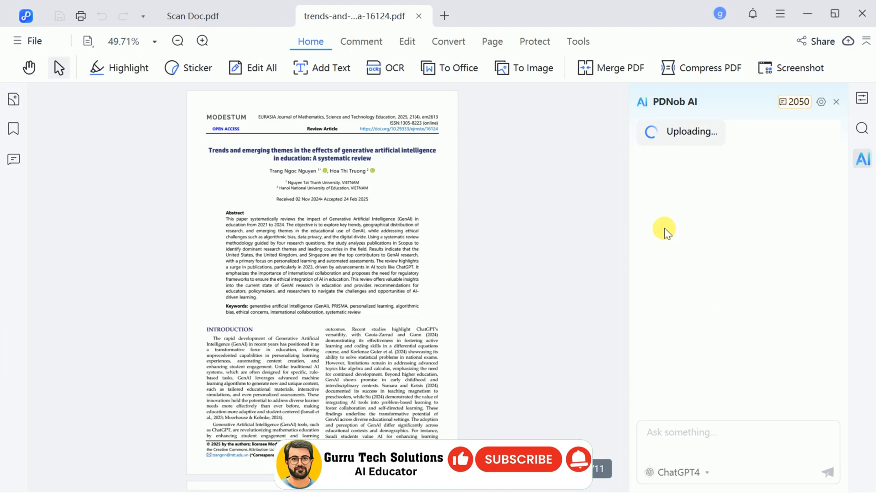
mouse_move(693, 151)
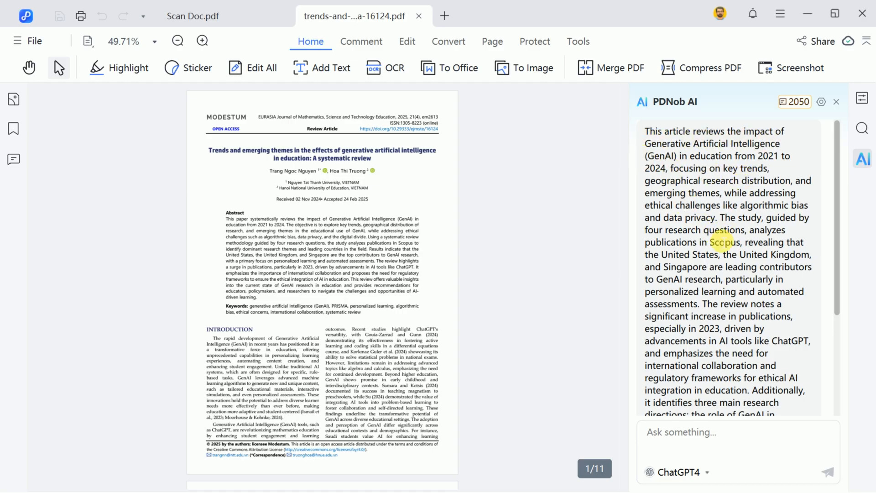
Ask the AI 'What are the key insights?' and read through its numbered list of insights.
text(WHat)
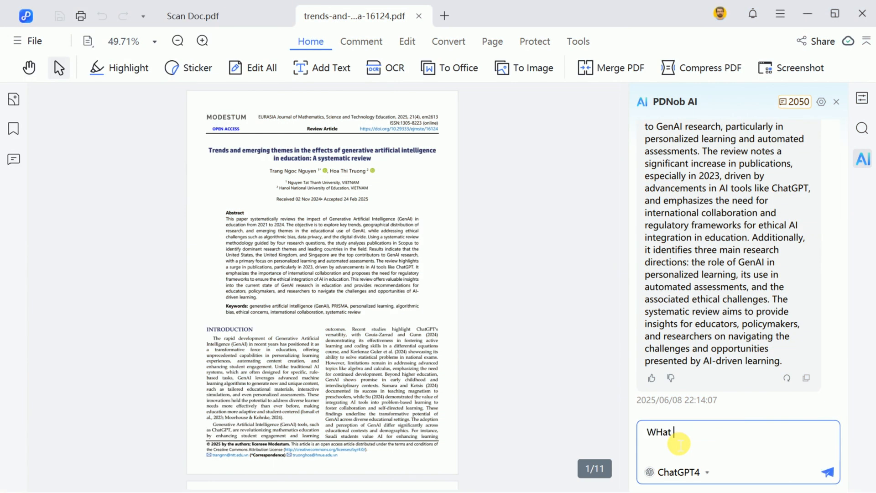
text(What are the key insights?)
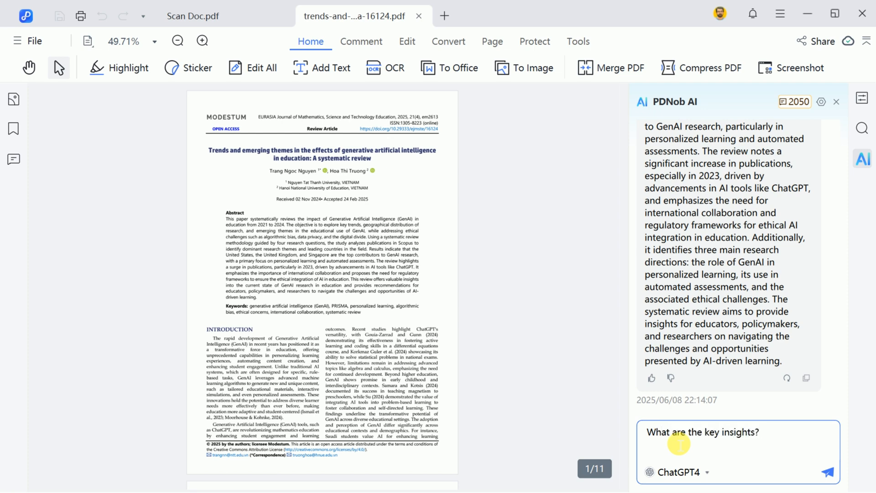
click(827, 472)
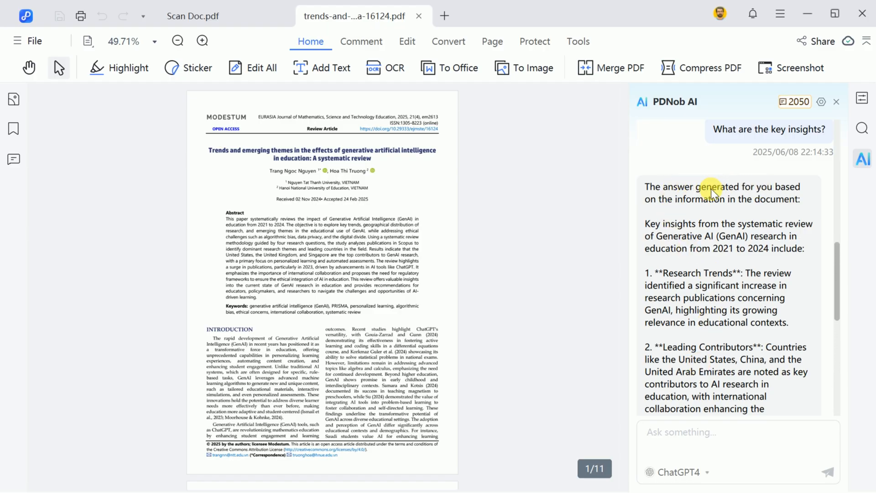
scroll(down, 3)
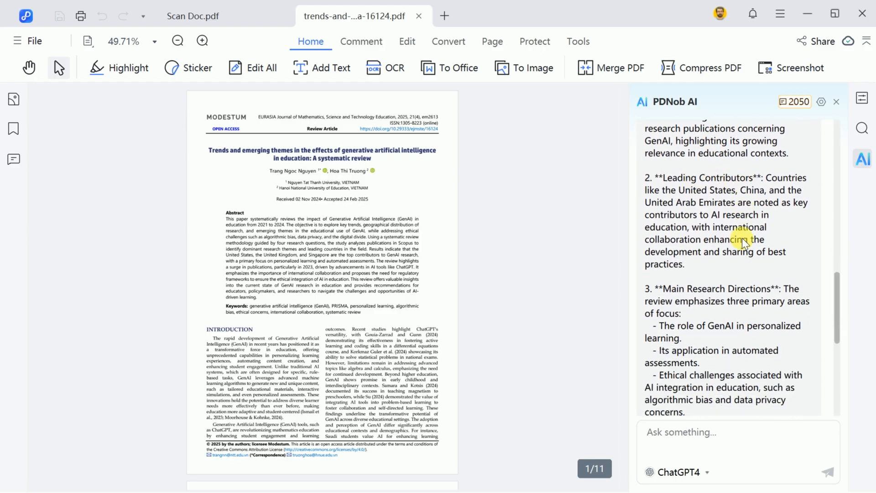
scroll(down, 3)
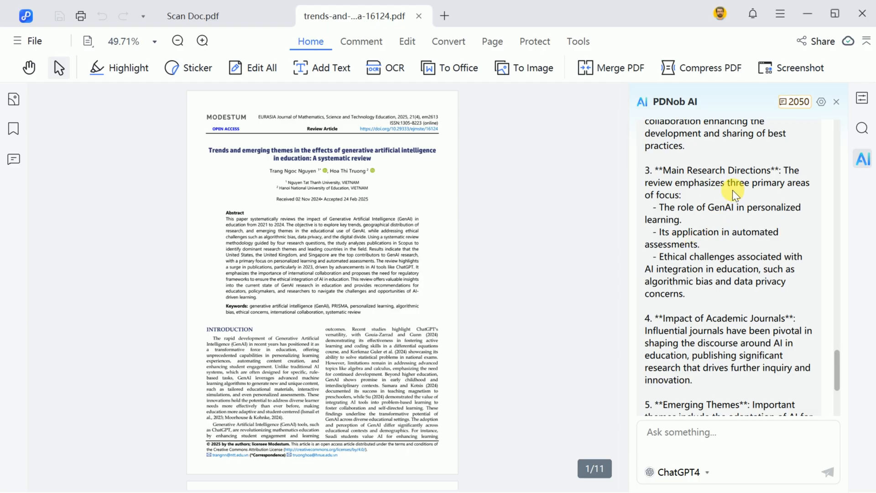
scroll(down, 3)
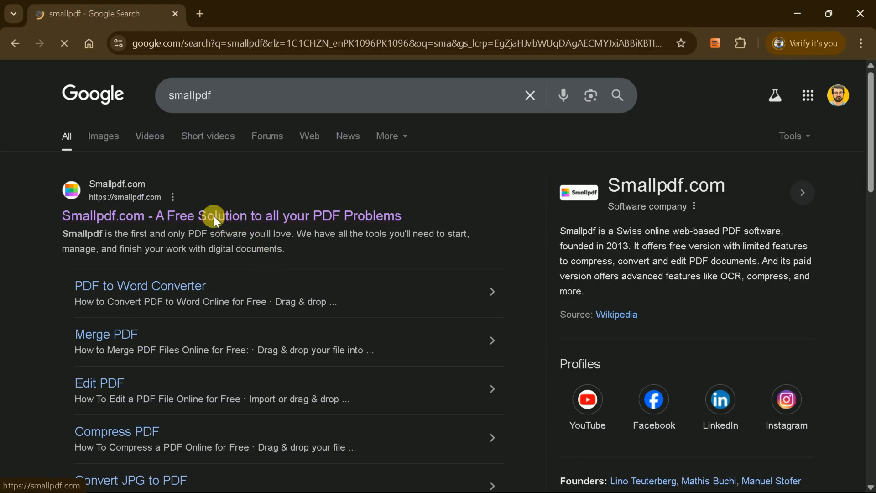
Go to Smallpdf.com from the search results and upload the review article to the Merge tool.
click(231, 215)
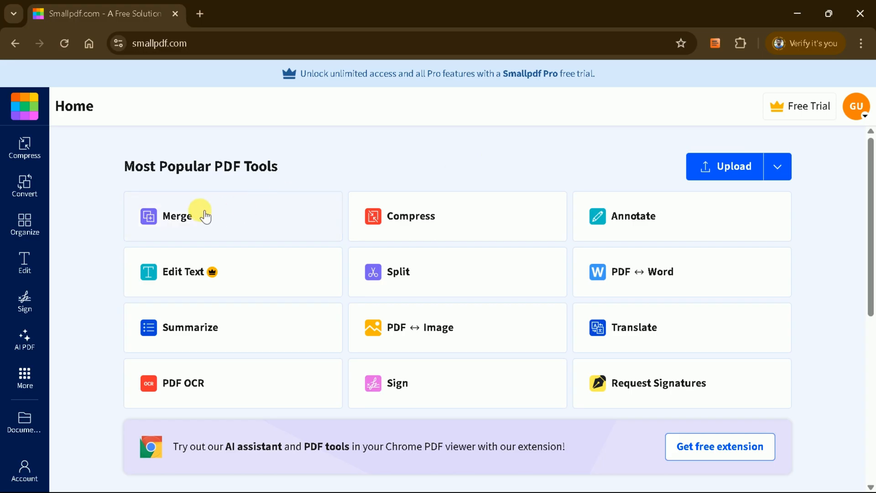
click(177, 215)
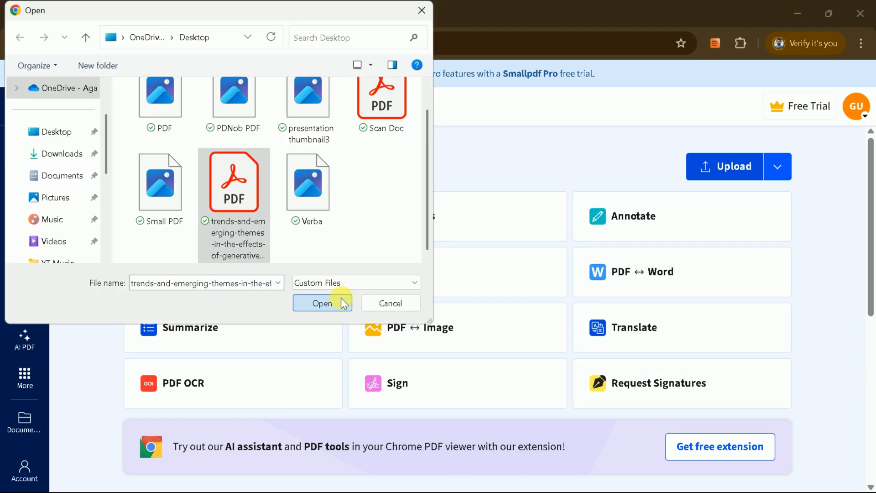
click(322, 303)
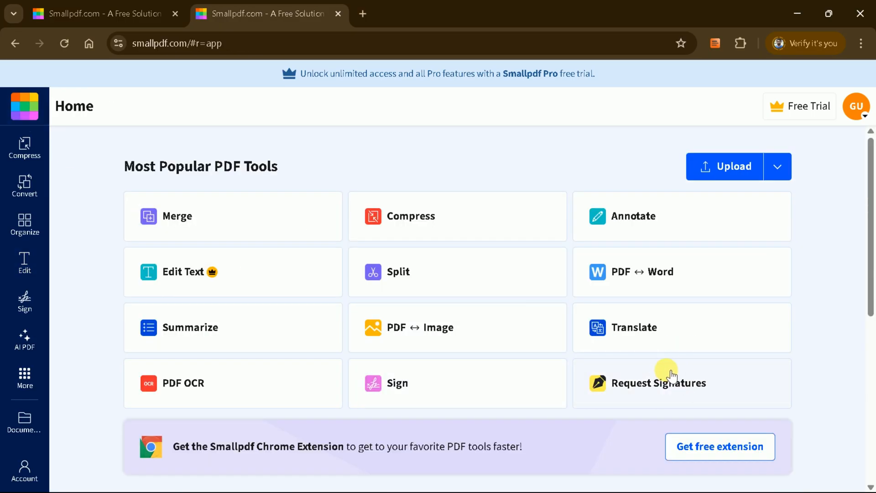
Show the Subscription page of the Smallpdf account, which lists no active subscription.
scroll(down, 3)
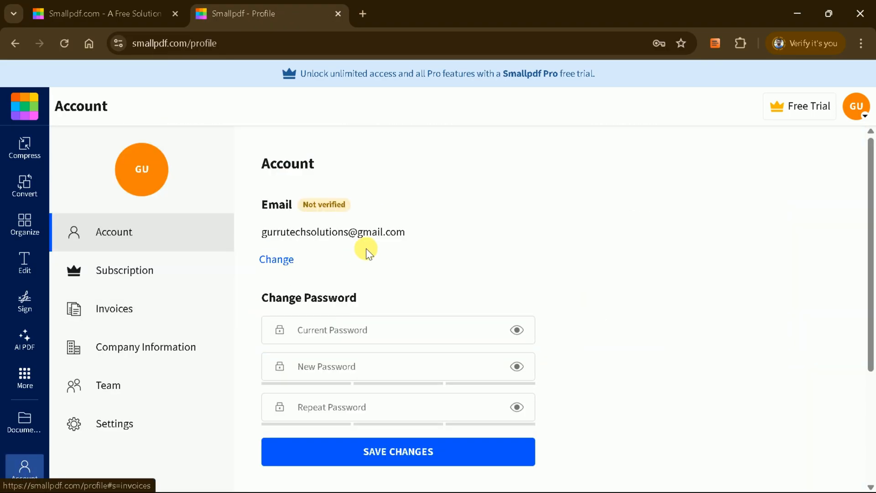
mouse_move(155, 339)
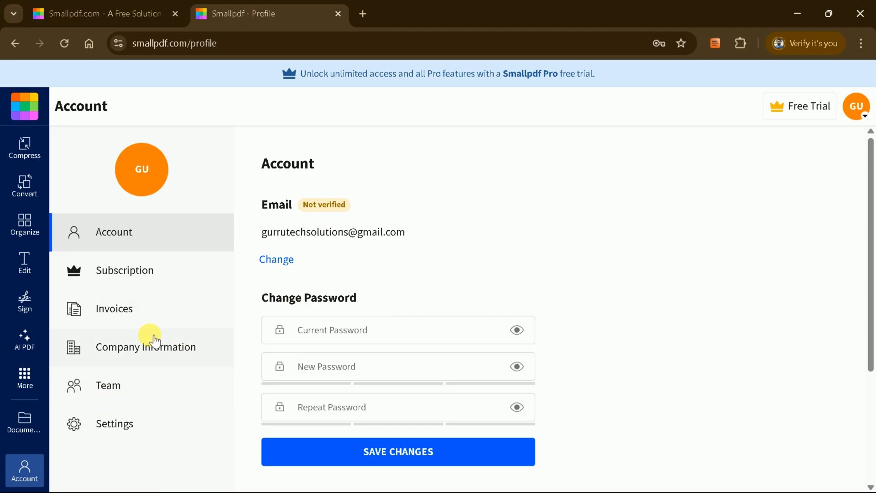
click(124, 270)
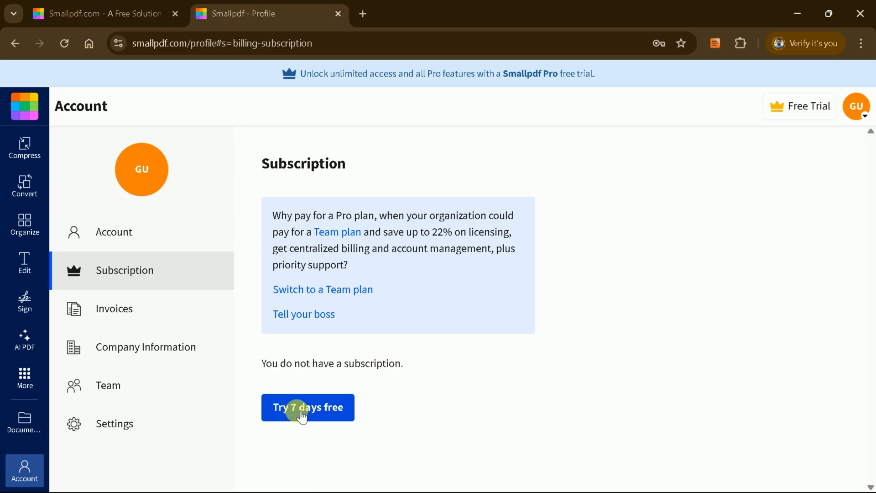
mouse_move(164, 315)
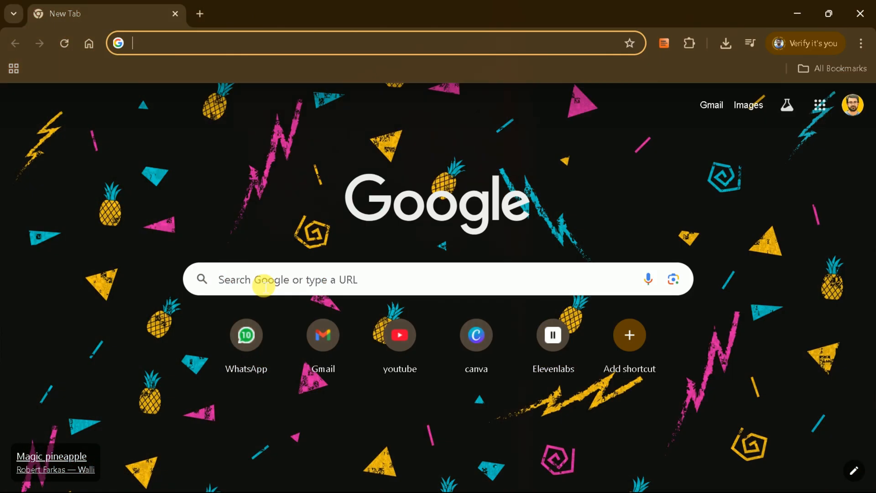
Search 'pdf editor', open Desygner's Google Play listing and browse down to Ratings and reviews.
text(pdf editor)
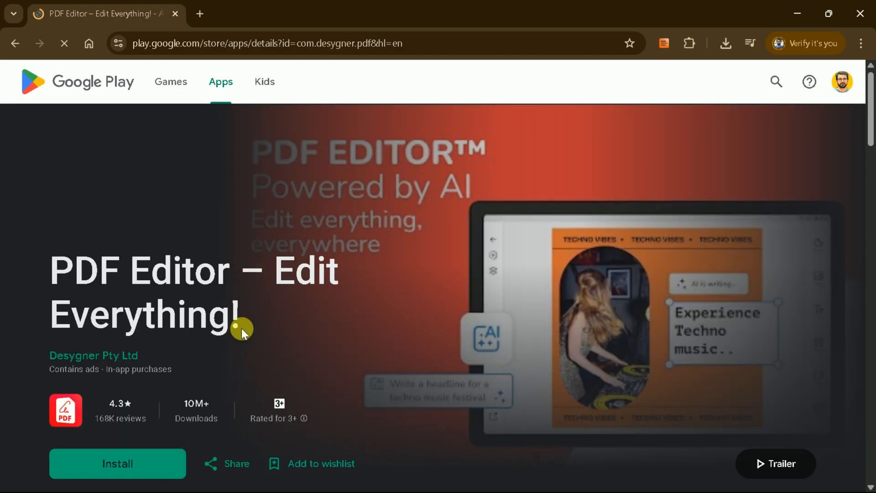
scroll(down, 3)
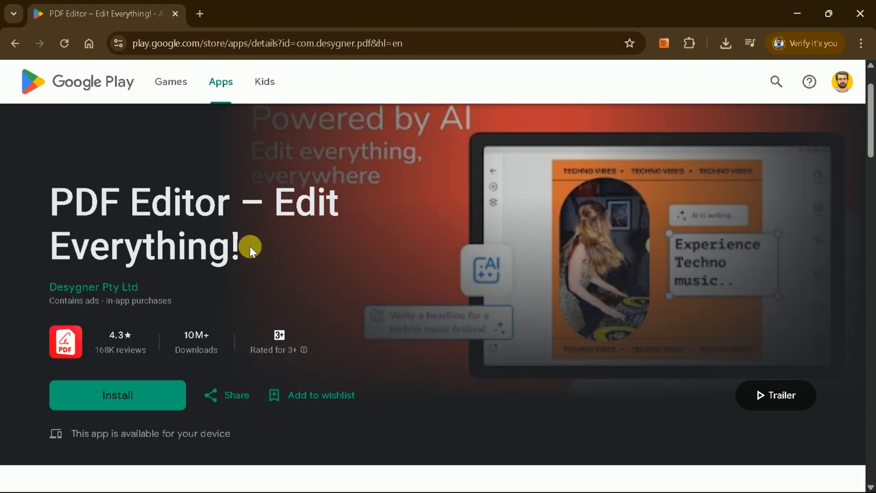
scroll(down, 3)
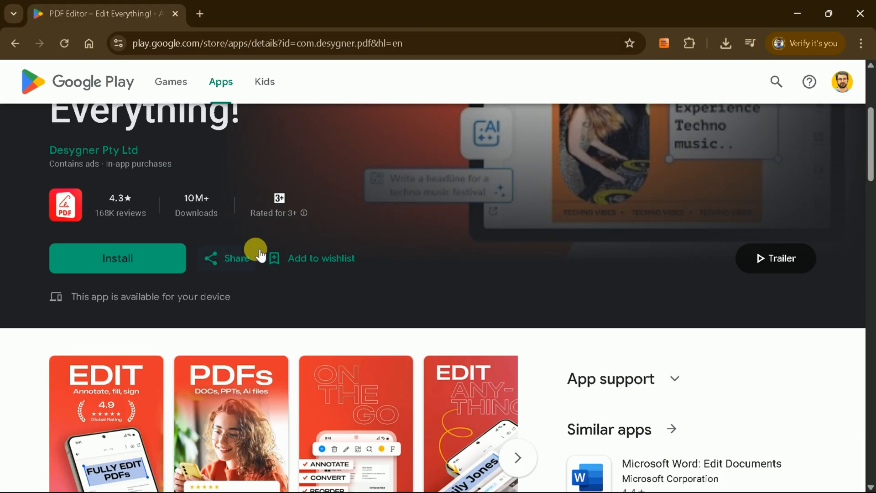
scroll(down, 3)
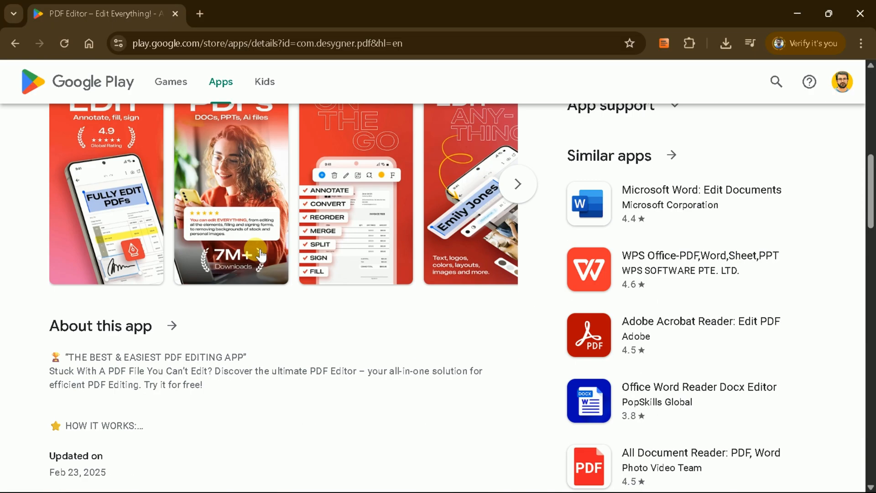
scroll(down, 3)
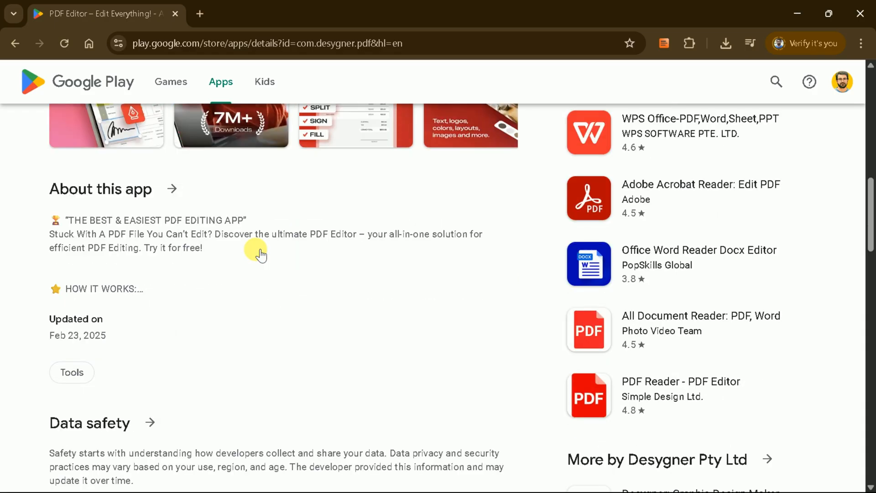
scroll(down, 3)
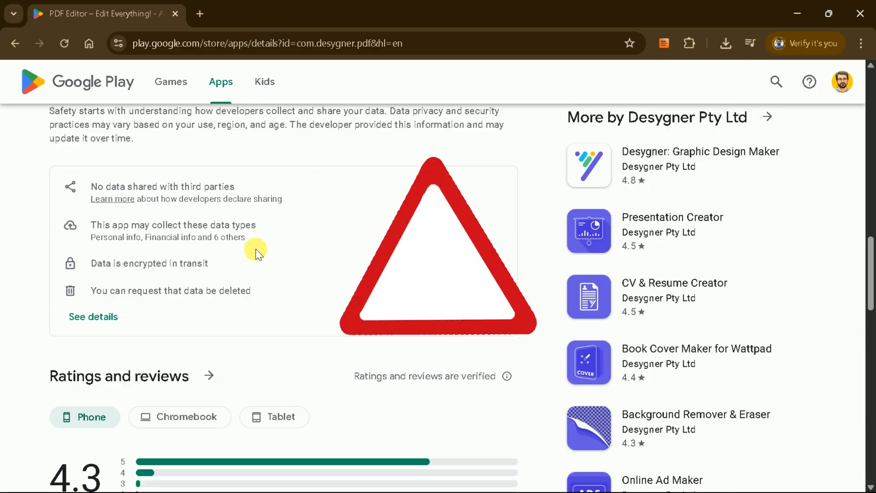
scroll(down, 3)
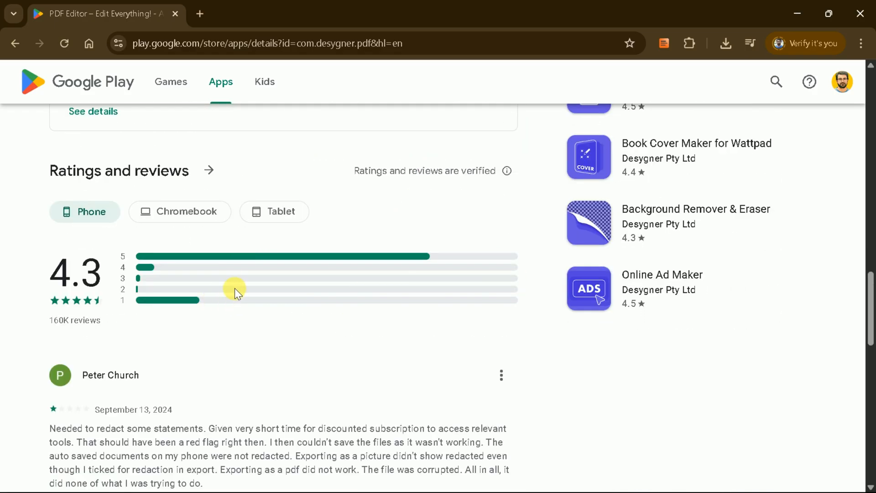
scroll(down, 3)
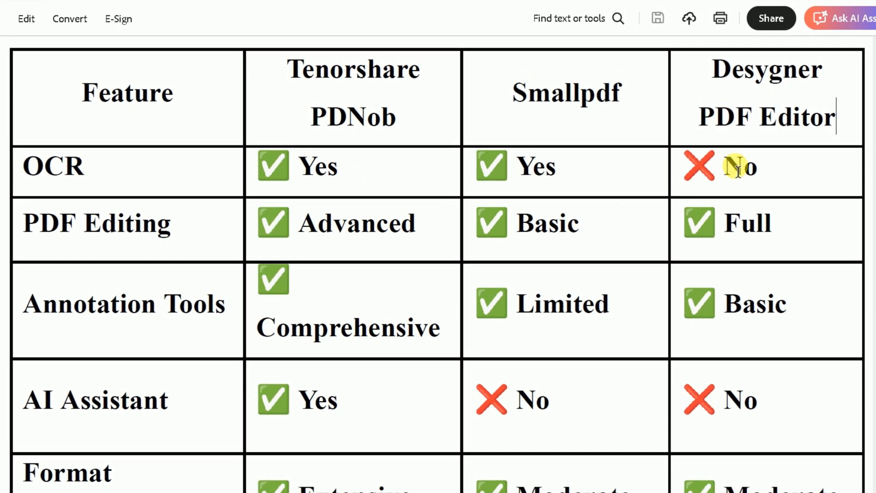
double_click(739, 166)
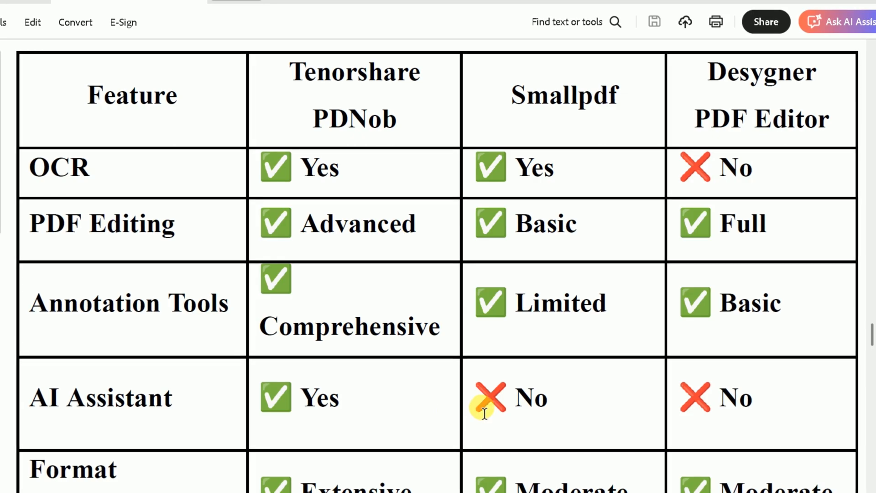
double_click(530, 397)
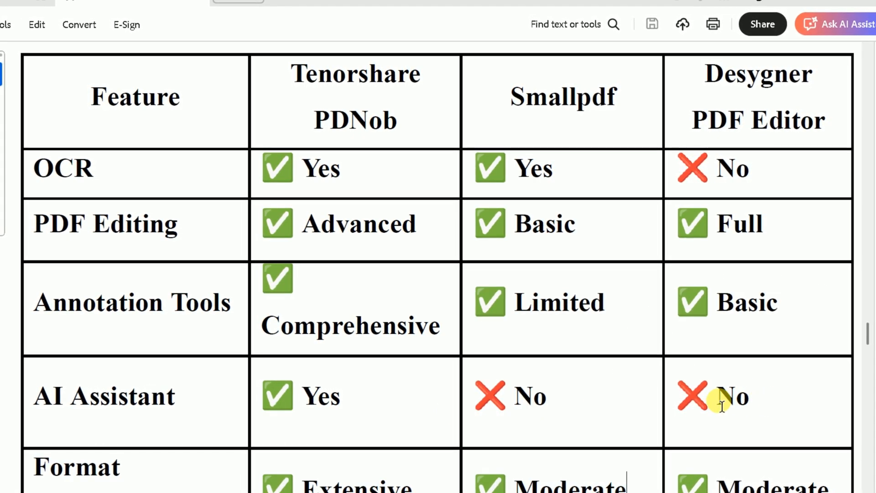
scroll(down, 3)
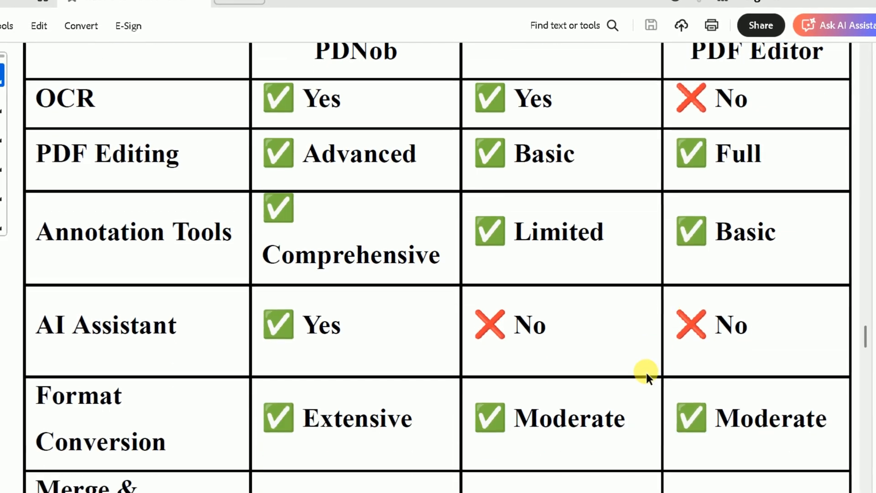
scroll(down, 3)
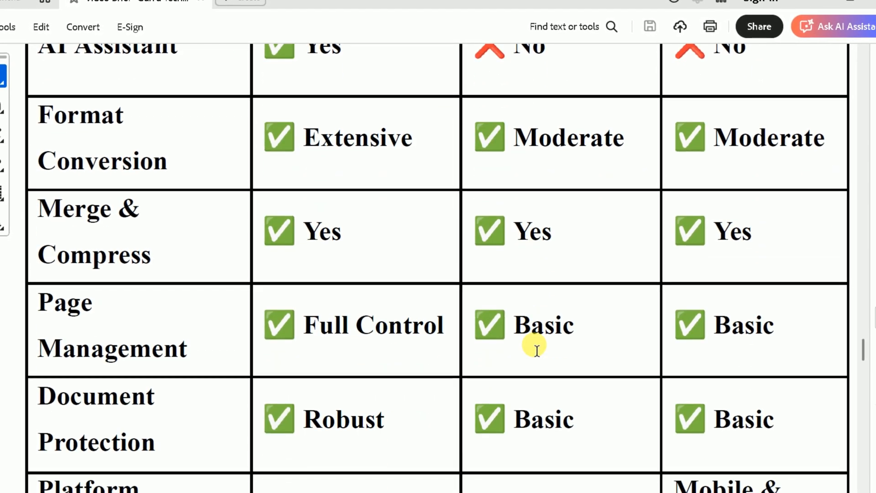
scroll(down, 3)
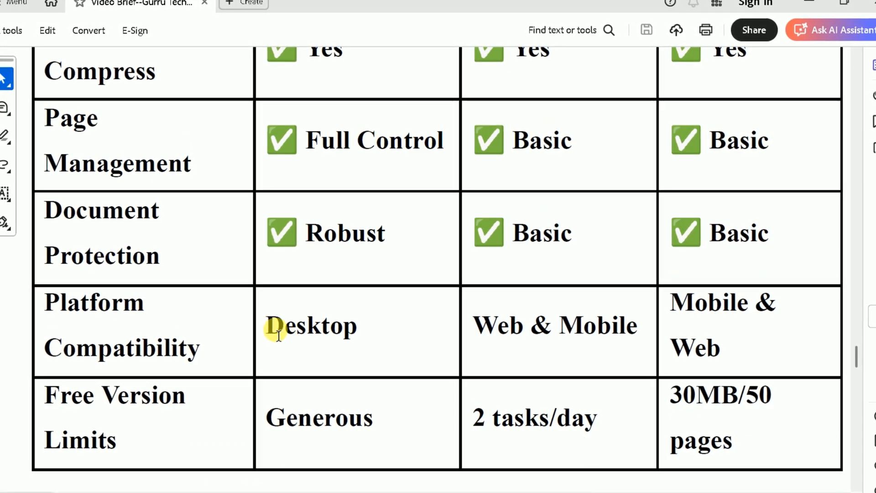
mouse_move(553, 325)
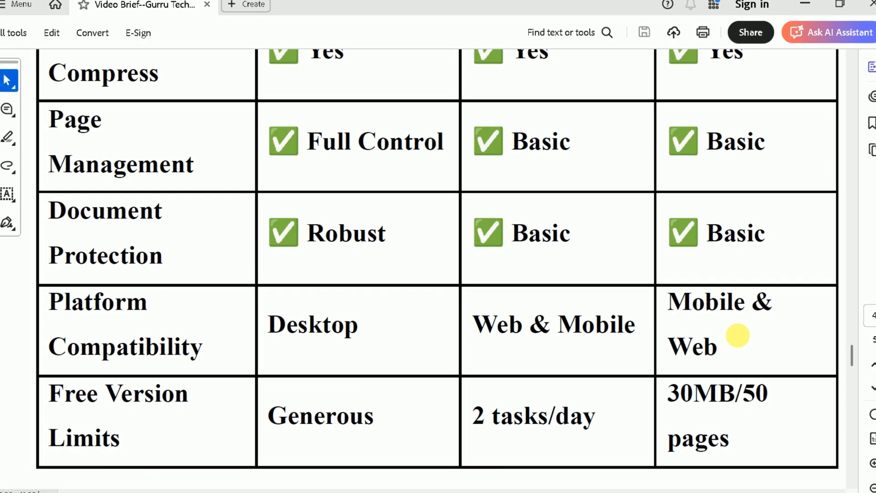
click(838, 33)
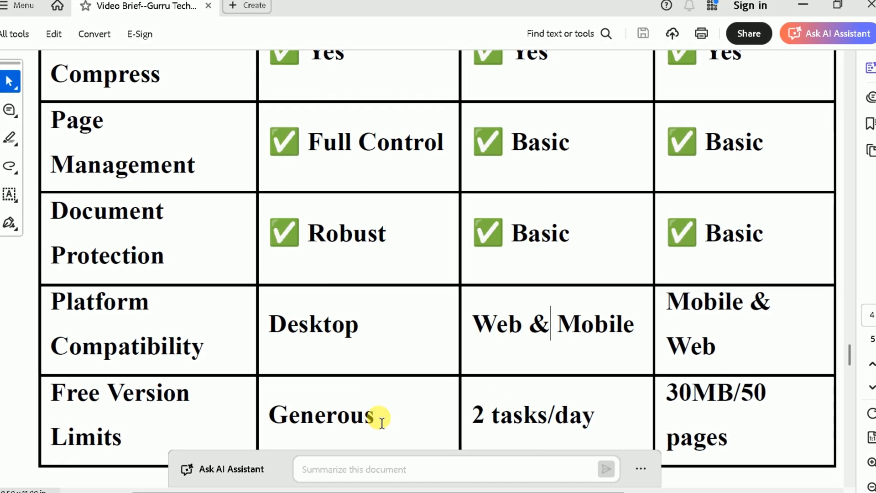
double_click(321, 415)
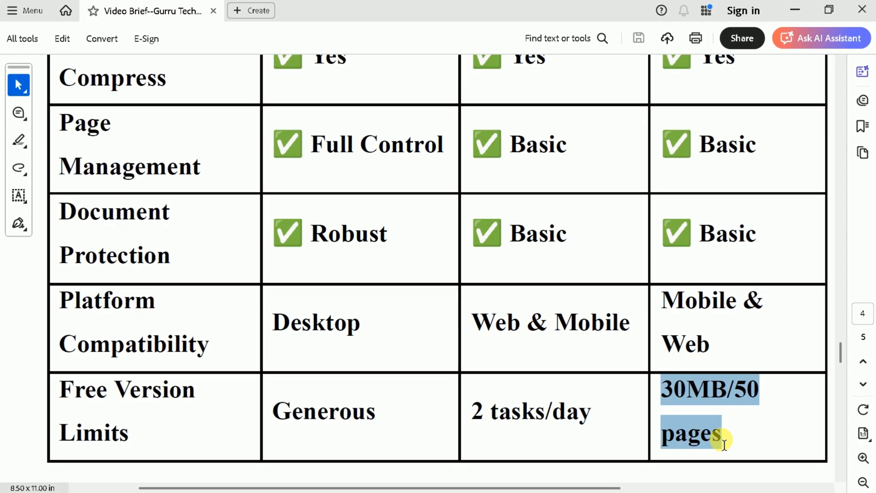
click(715, 411)
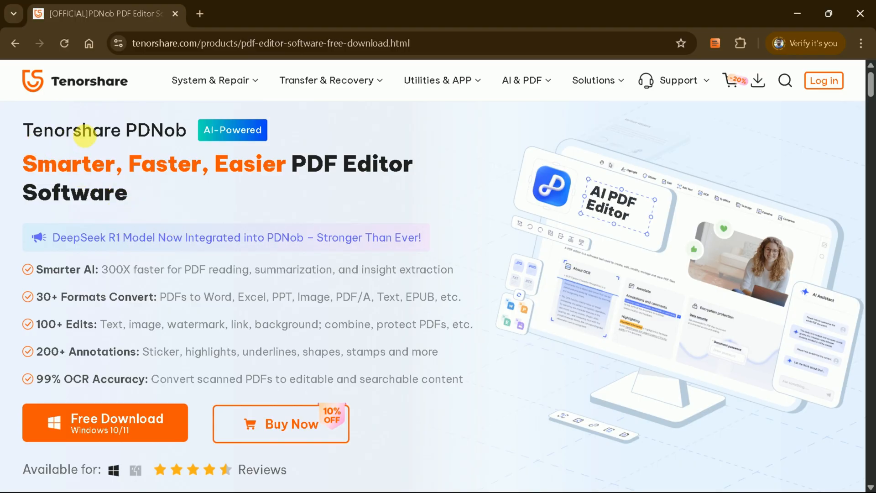
Scroll the PDNob product page through its AI, conversion and editing sections to the OCR features.
scroll(down, 3)
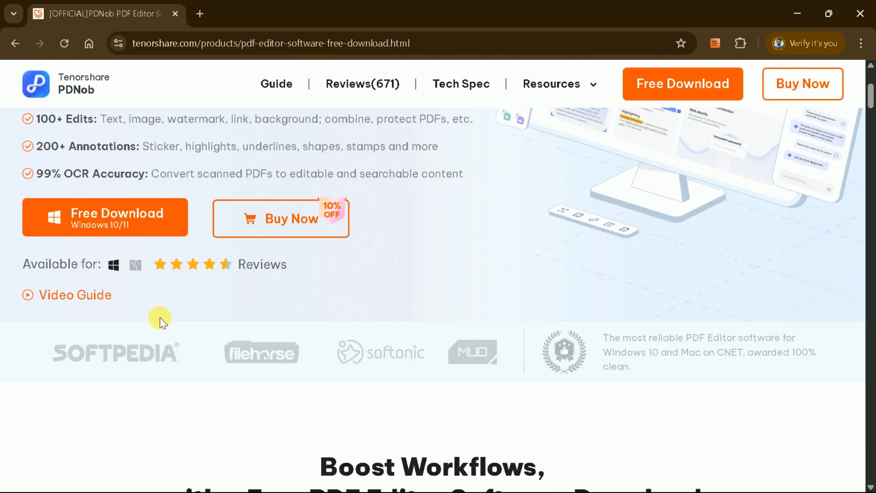
scroll(down, 3)
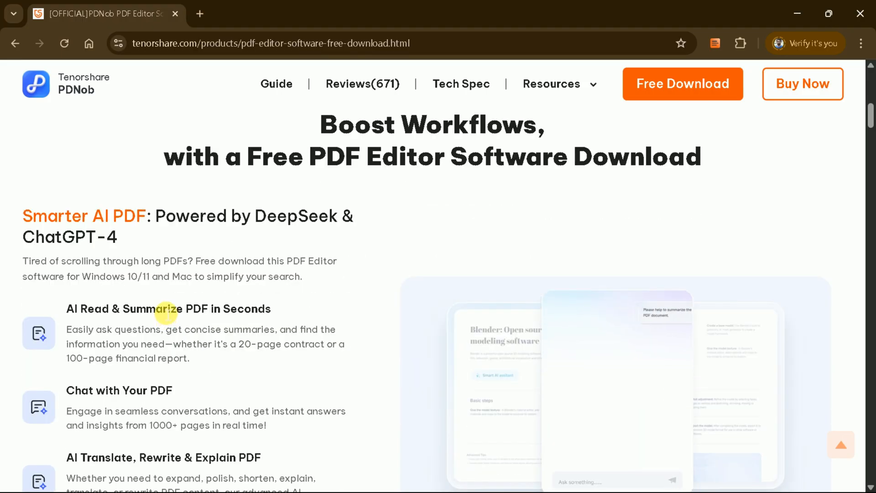
scroll(down, 3)
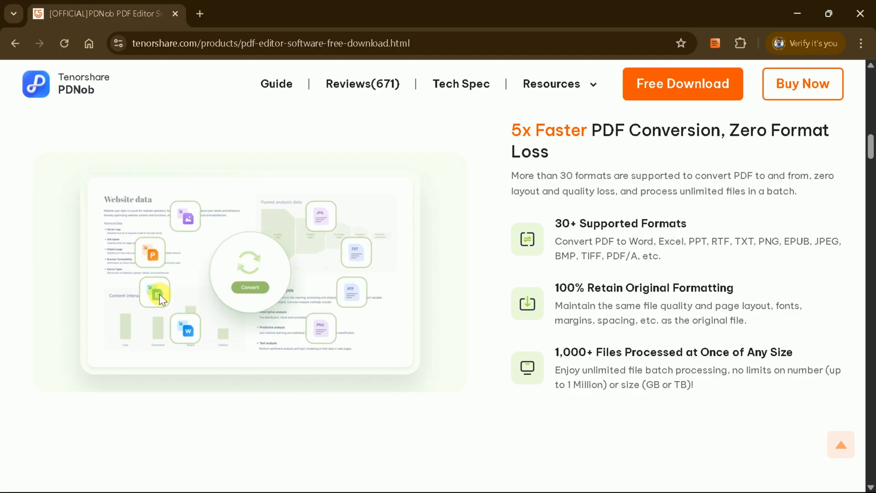
scroll(down, 3)
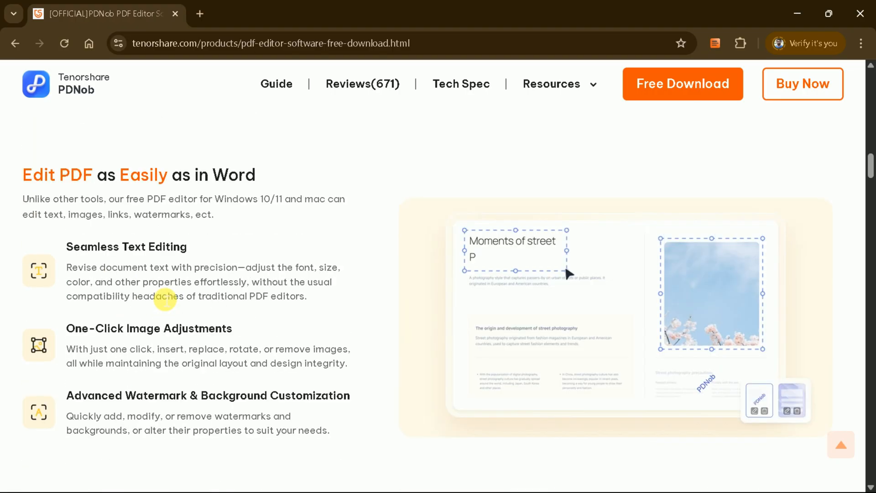
scroll(down, 3)
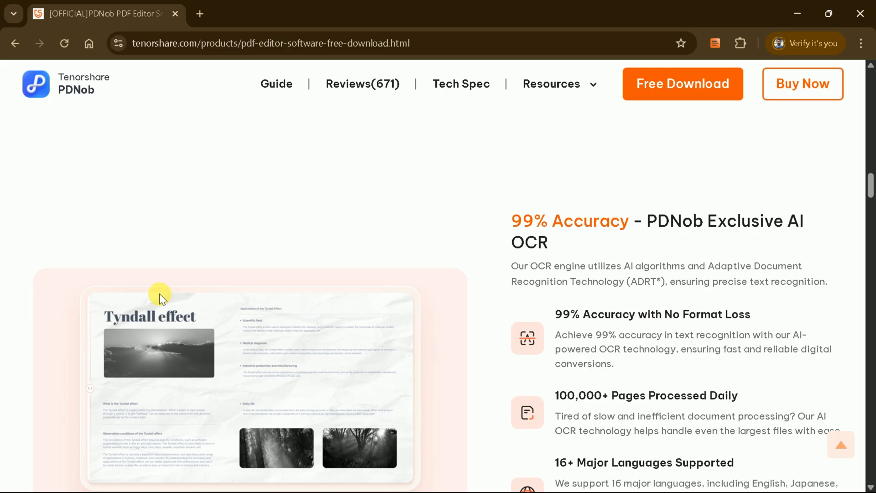
mouse_move(615, 305)
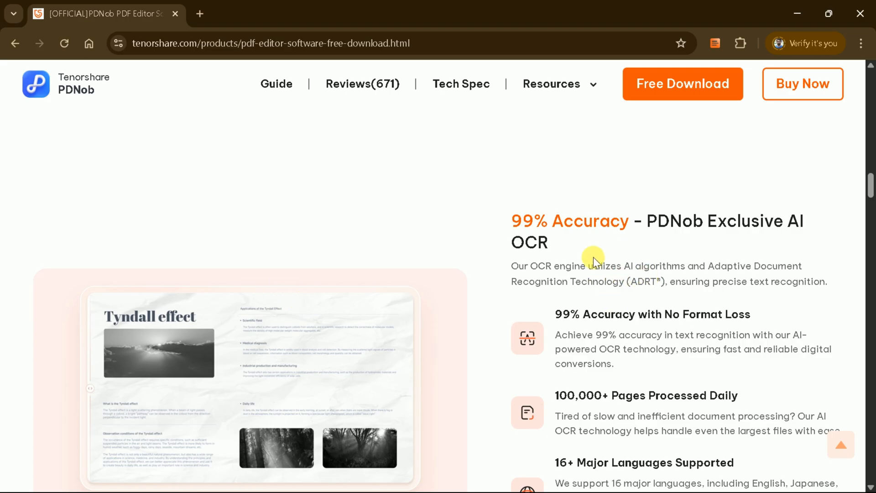
mouse_move(577, 162)
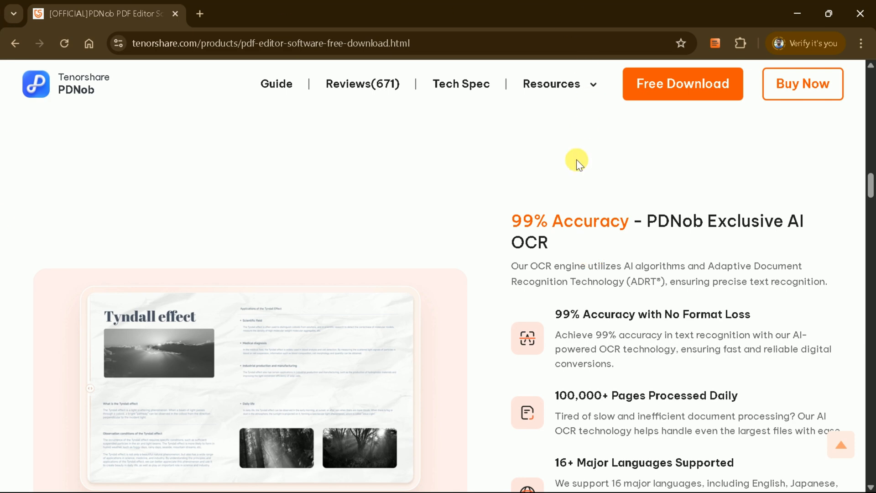